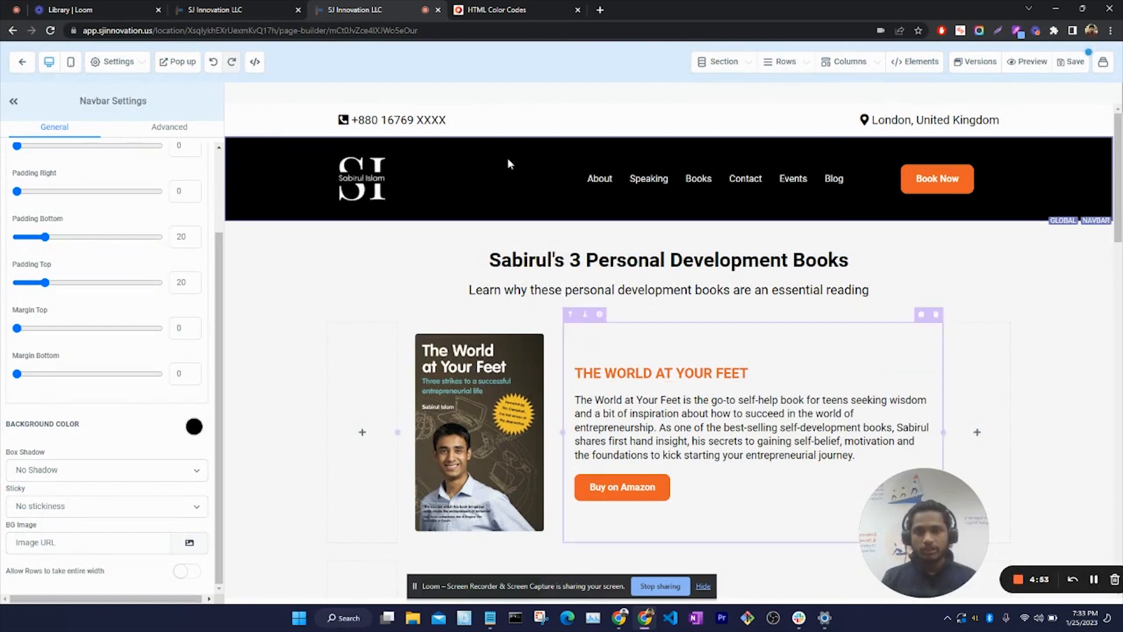
Step: Select the header +880 phone paragraph to show its Paragraph Settings colour options
click(396, 120)
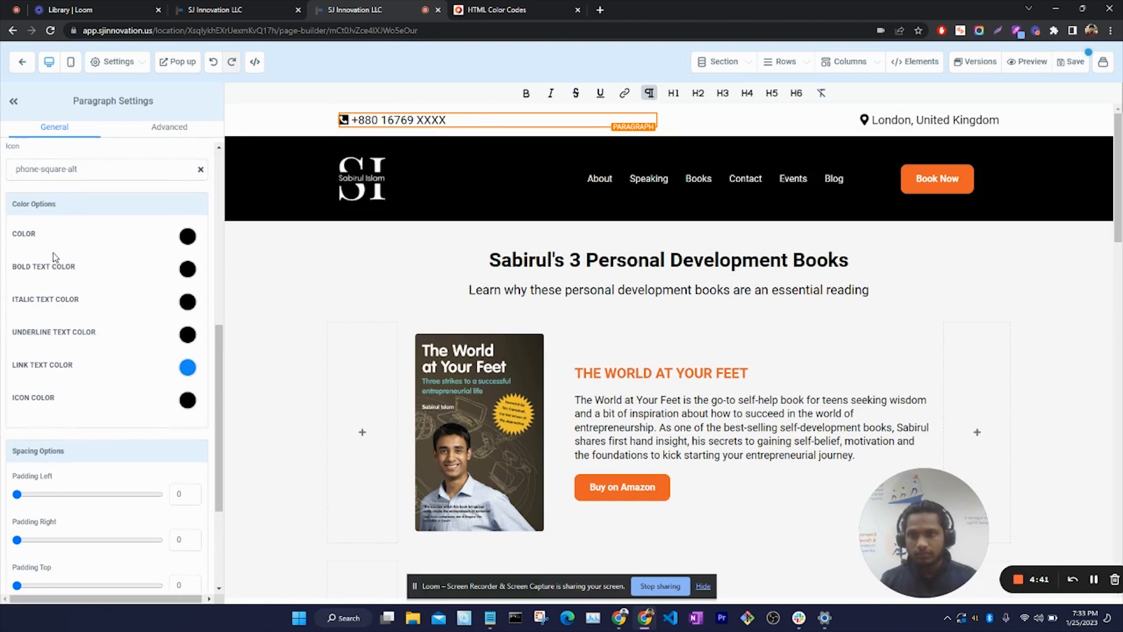
Step: Set both the phone number's COLOR and ICON COLOR to the orange swatch
click(187, 237)
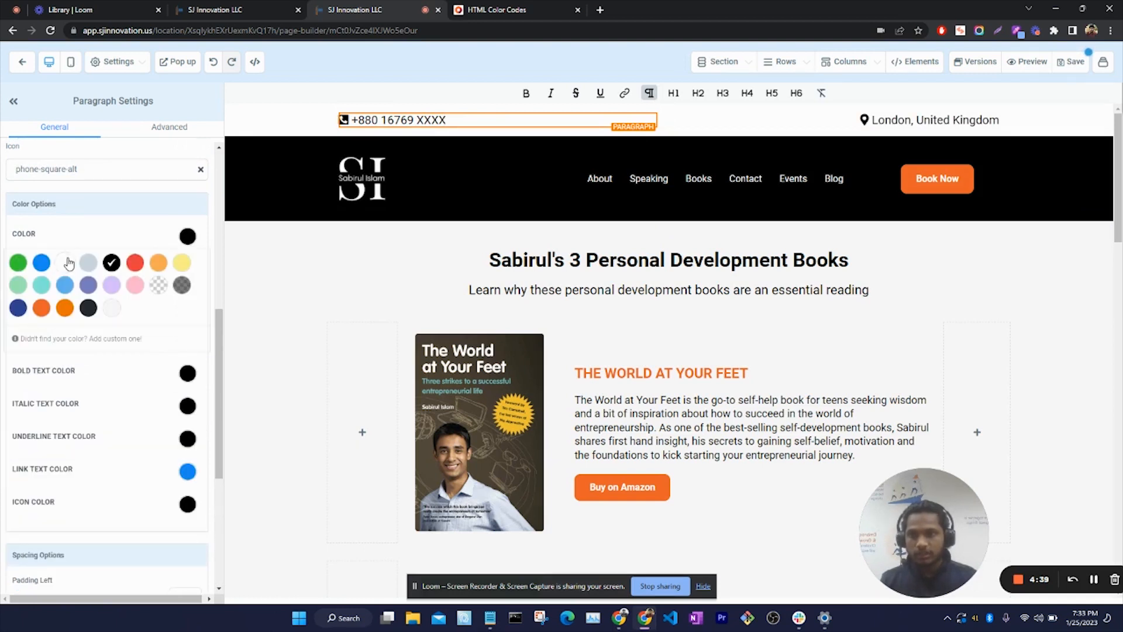
mouse_move(63, 309)
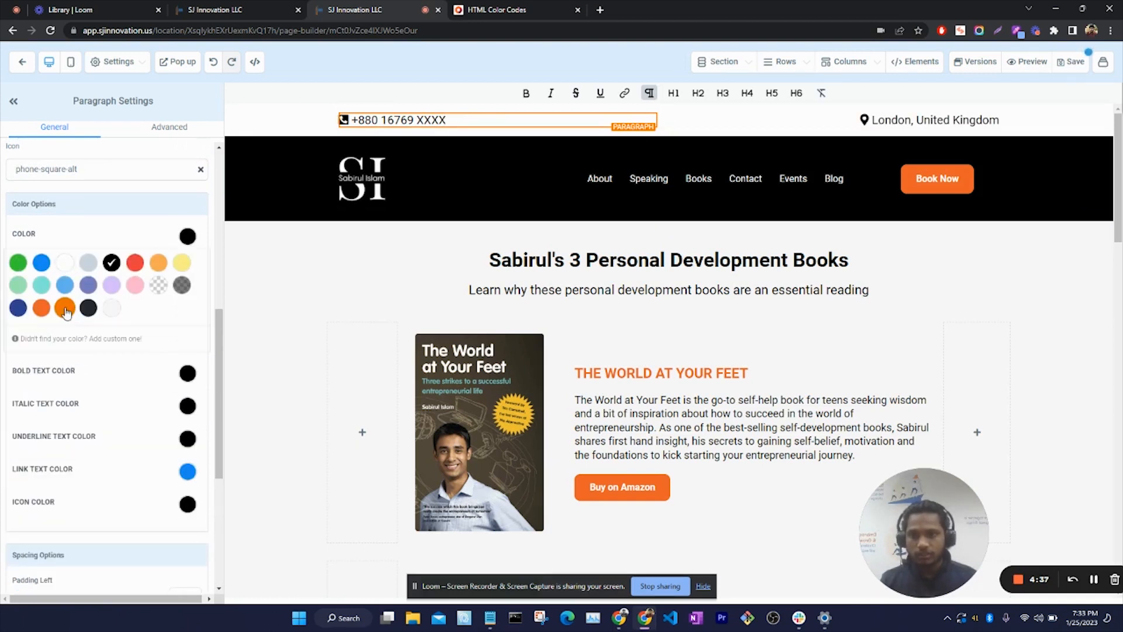
click(64, 307)
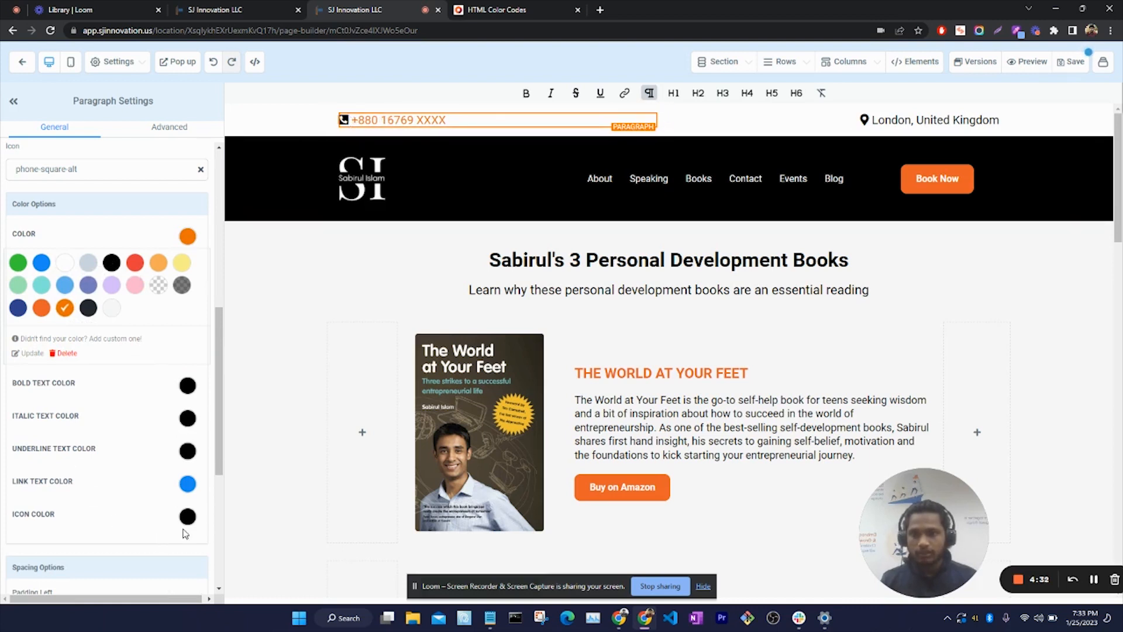
scroll(down, 3)
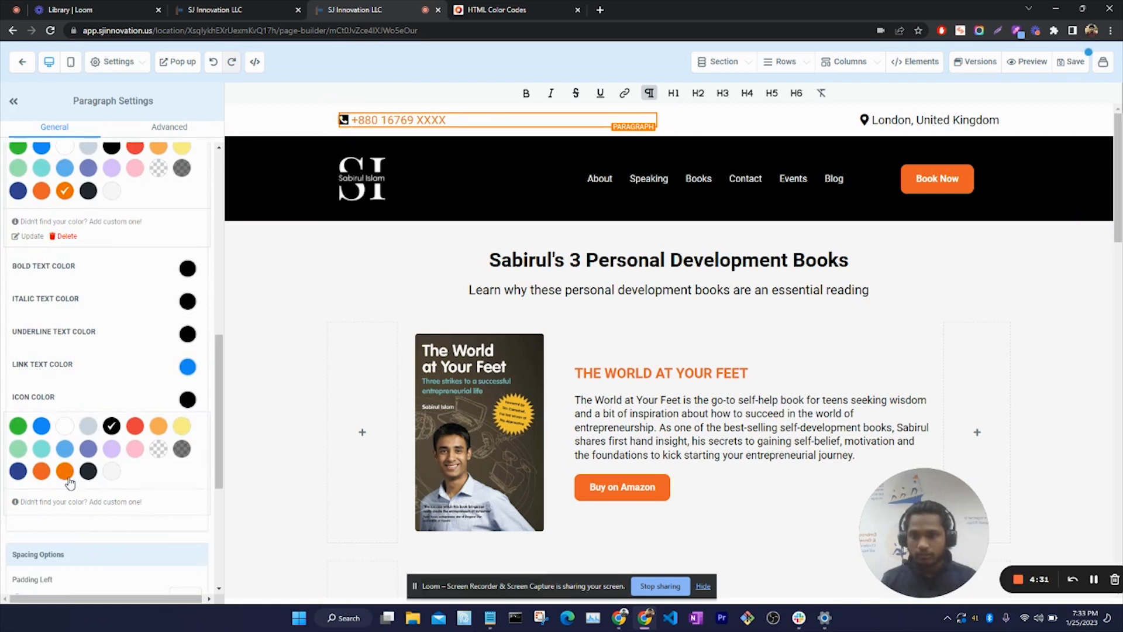
click(63, 471)
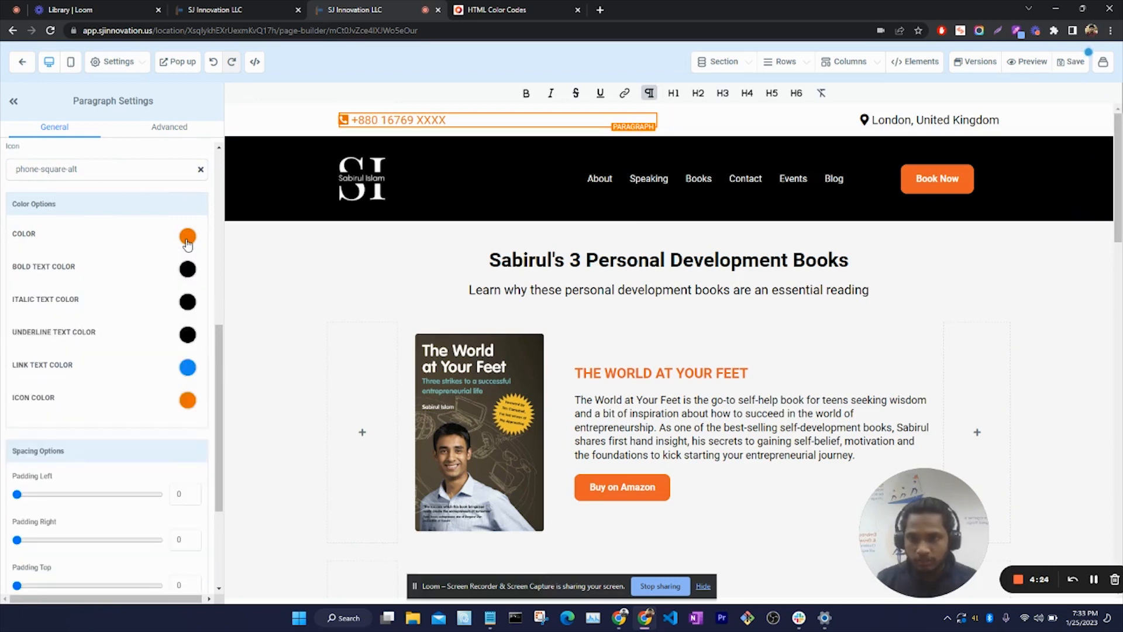
click(188, 236)
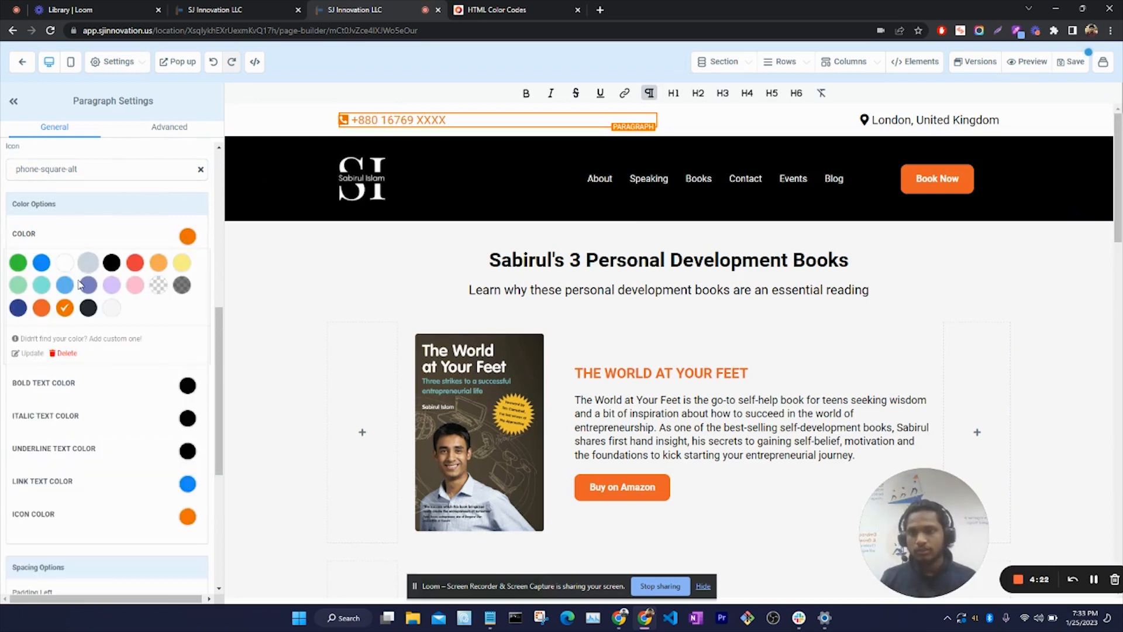
mouse_move(87, 285)
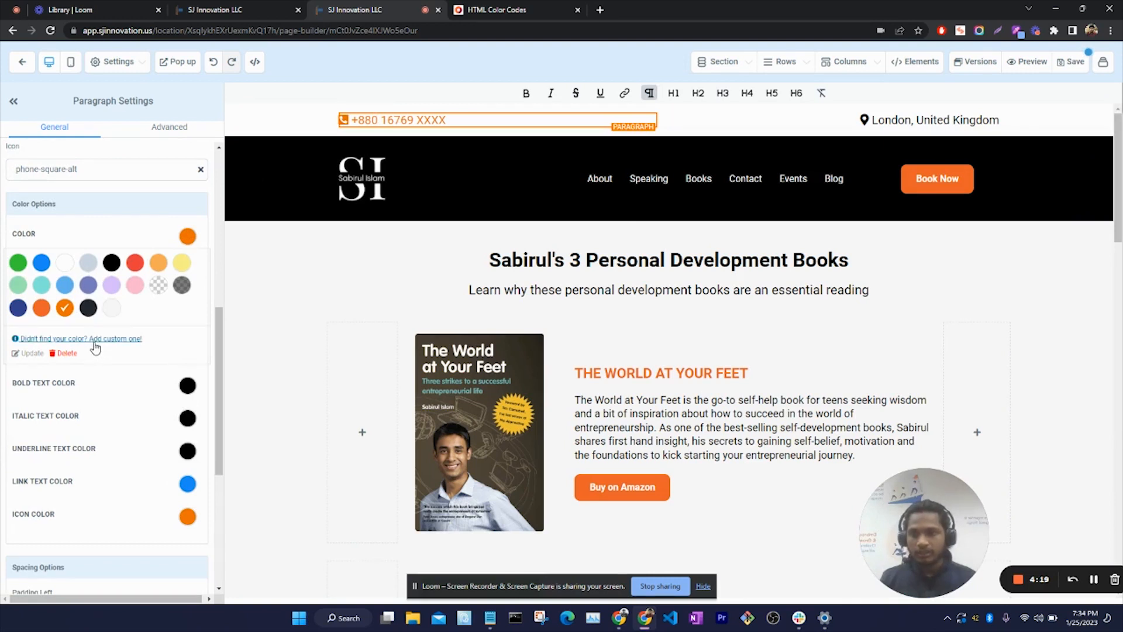
Step: Add custom colour #40E0D0 from htmlcolorcodes.com and apply it to the London, United Kingdom paragraph
click(931, 120)
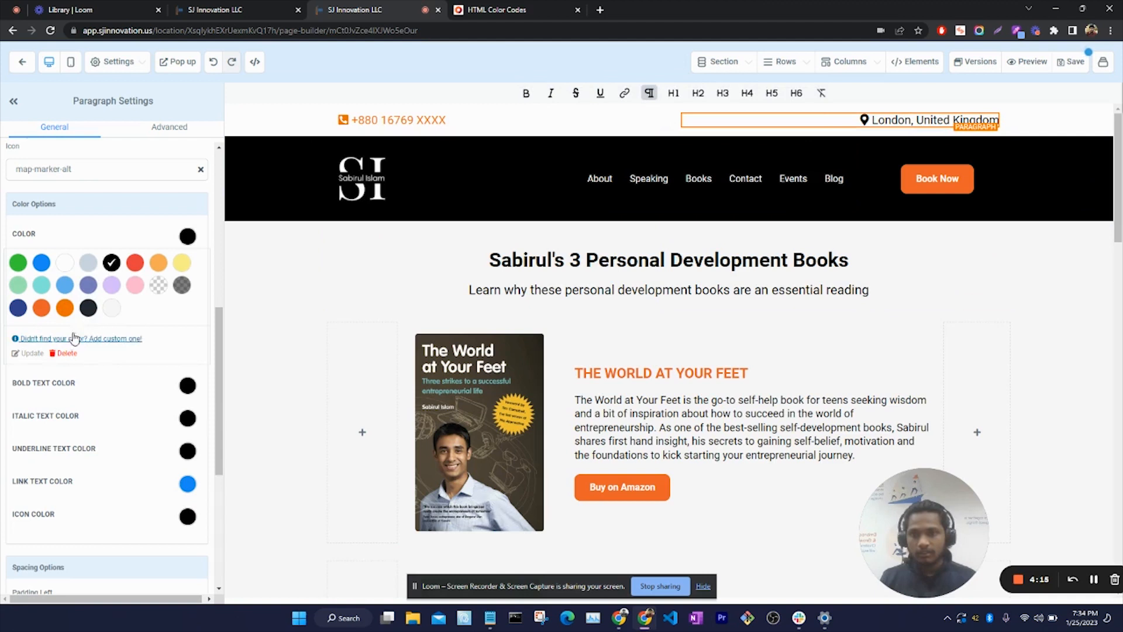
click(74, 338)
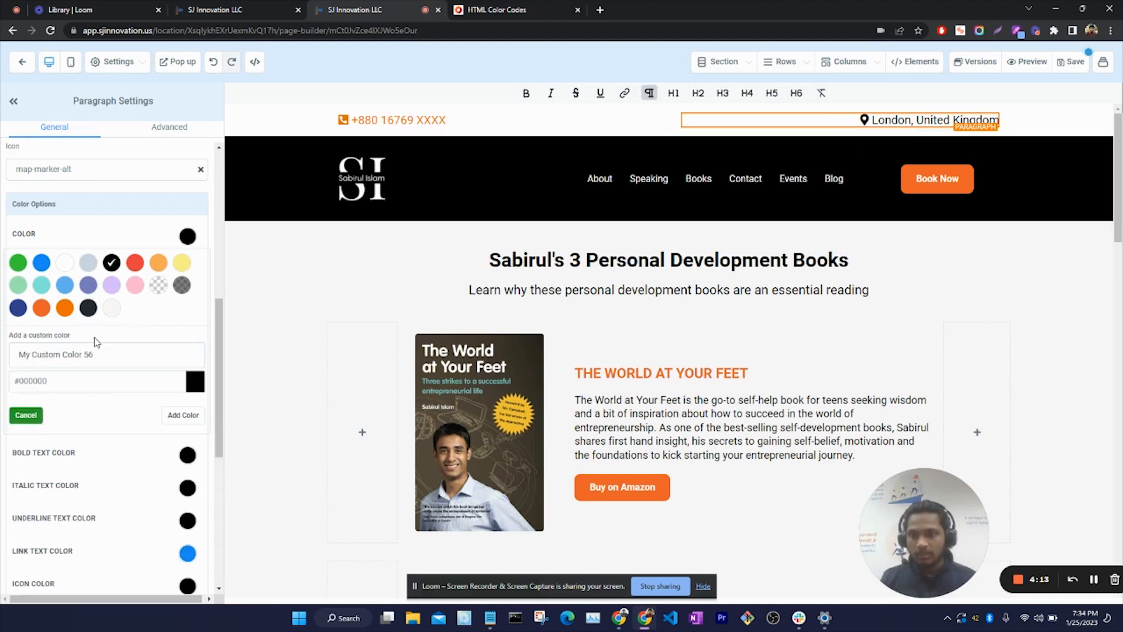
click(494, 9)
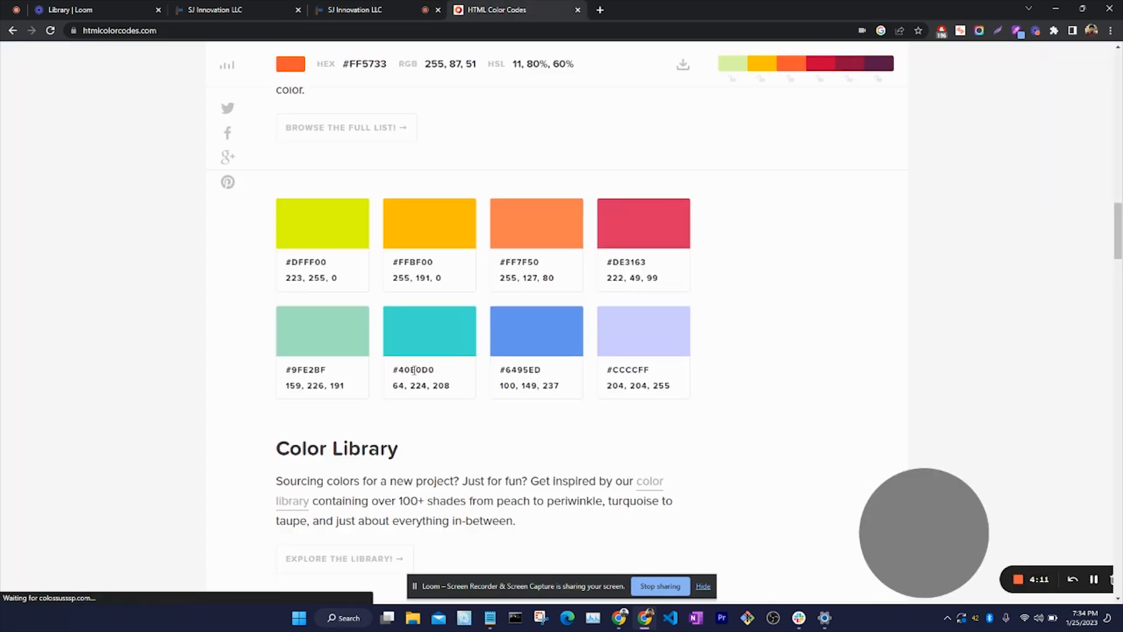
click(351, 9)
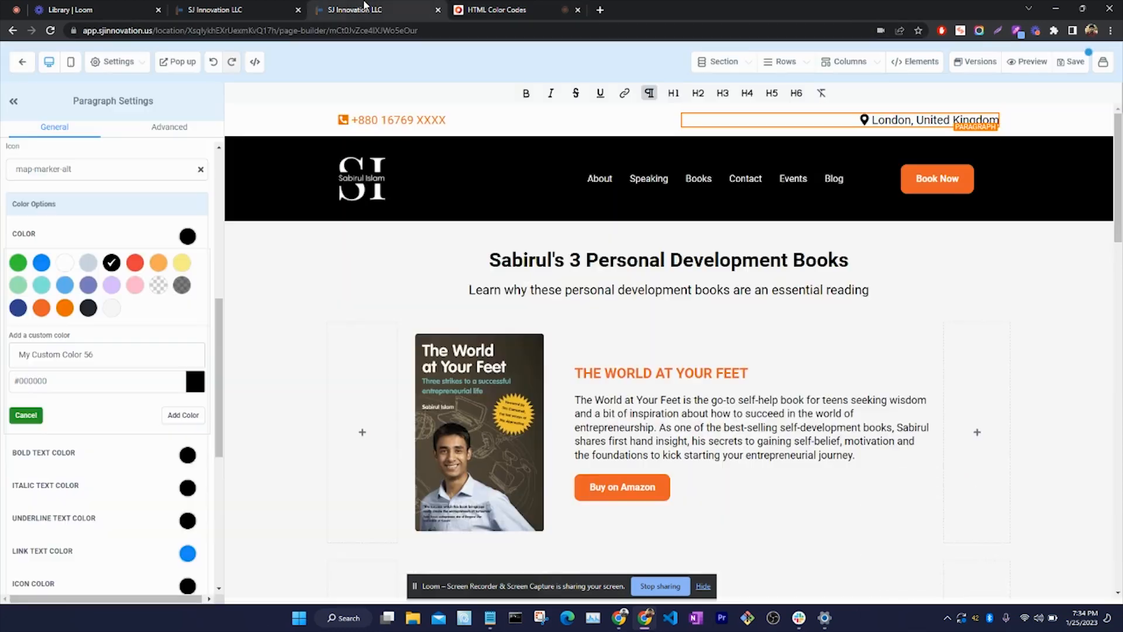
click(298, 618)
text(cya)
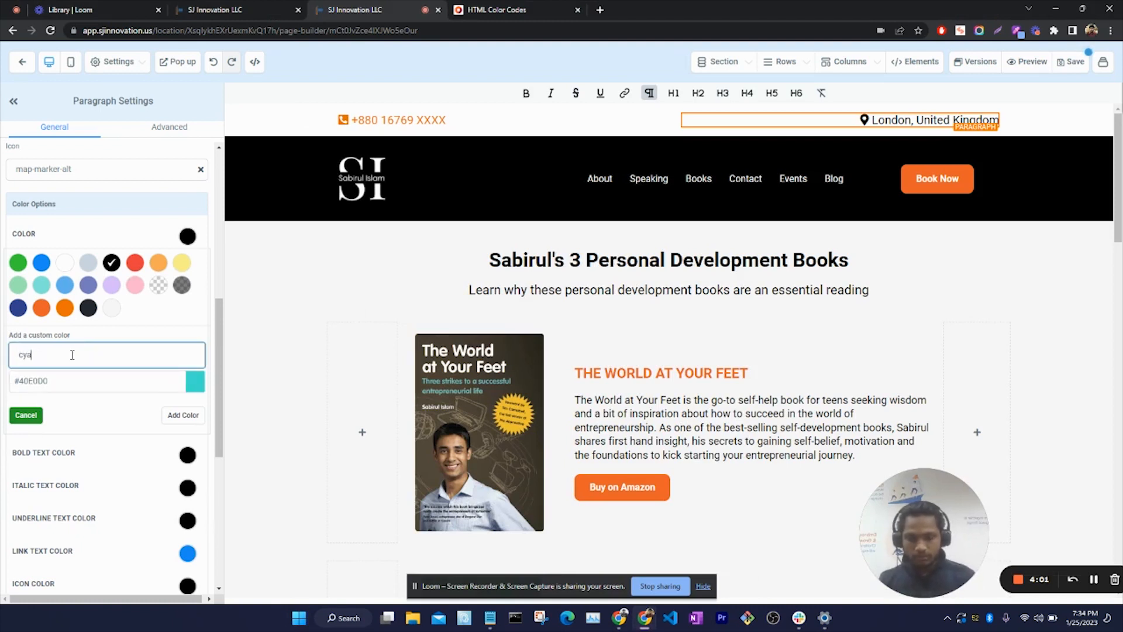
click(183, 415)
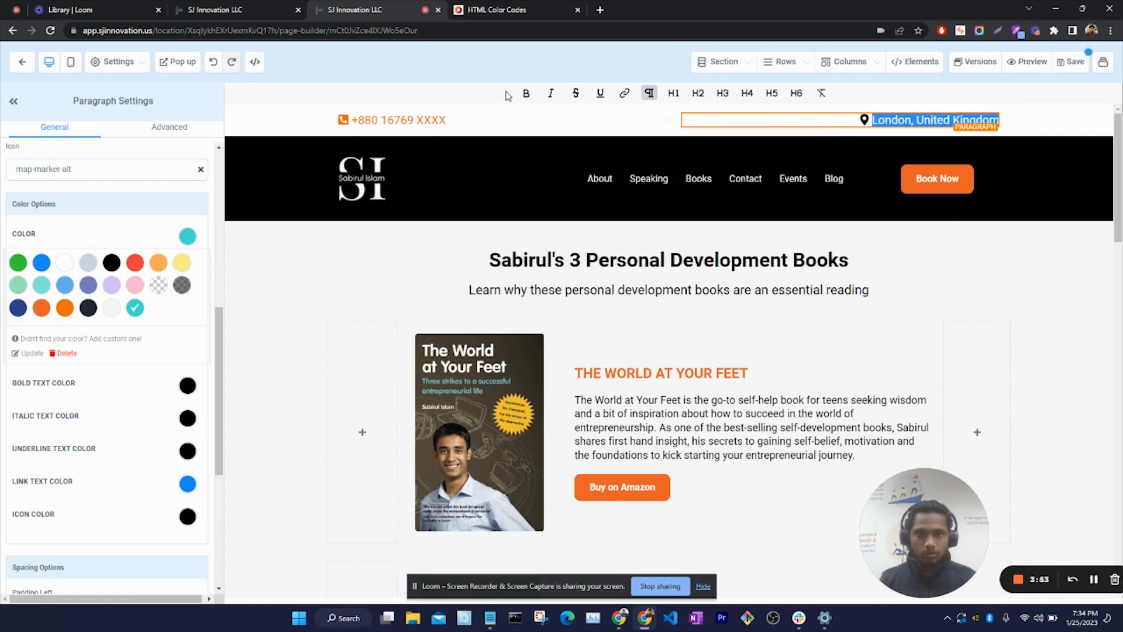
Step: Set the location paragraph's BOLD TEXT COLOR and ICON COLOR to the turquoise swatch
click(391, 119)
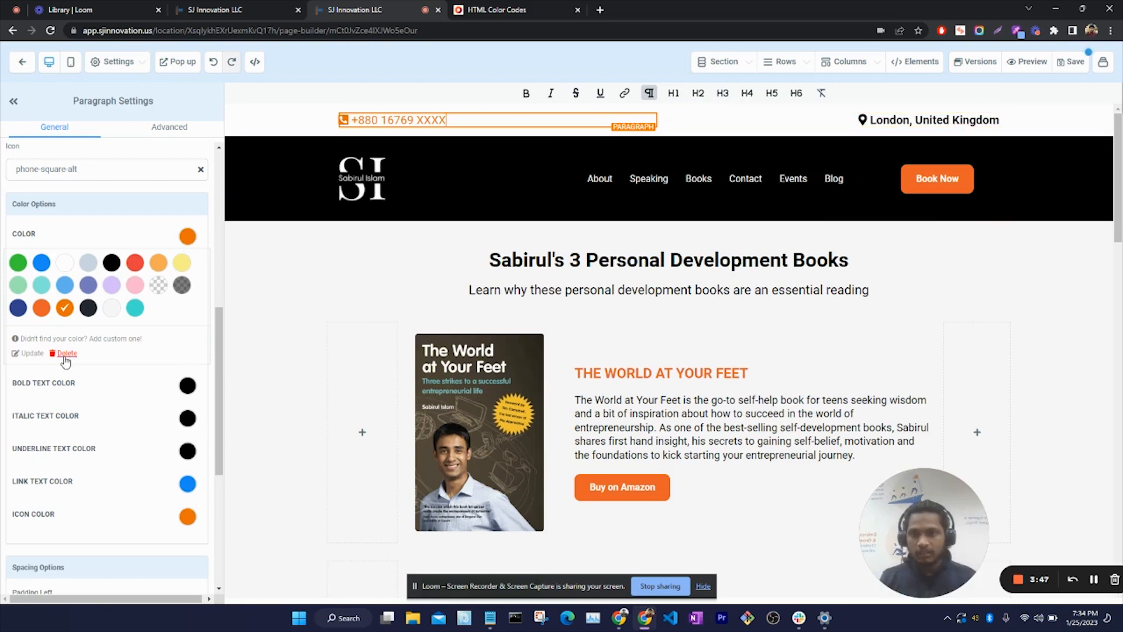
click(187, 385)
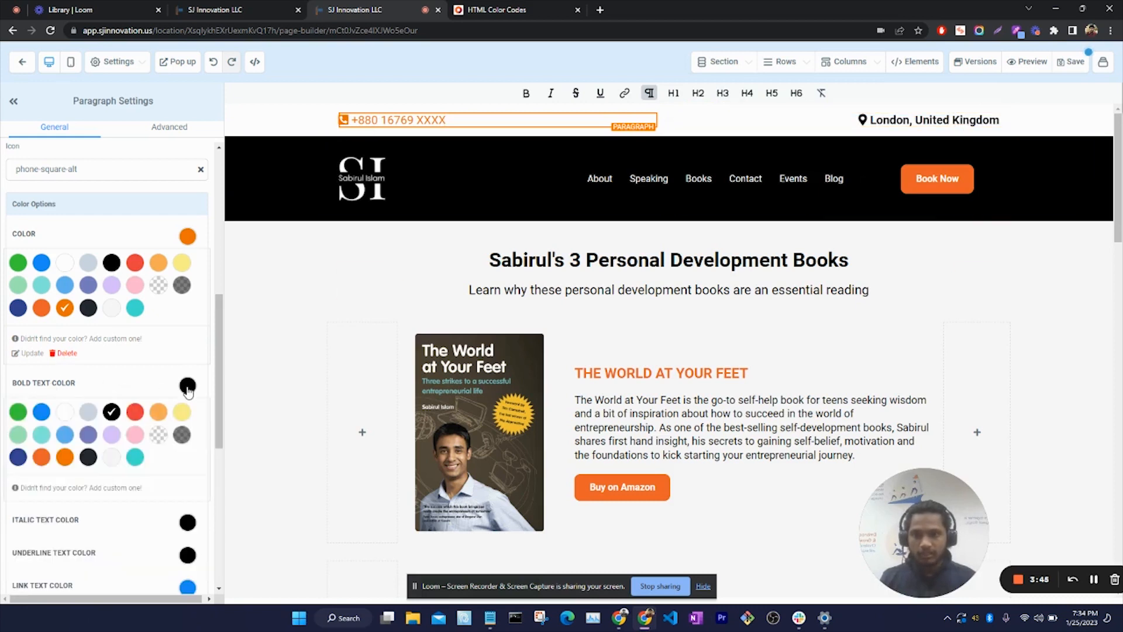
click(134, 457)
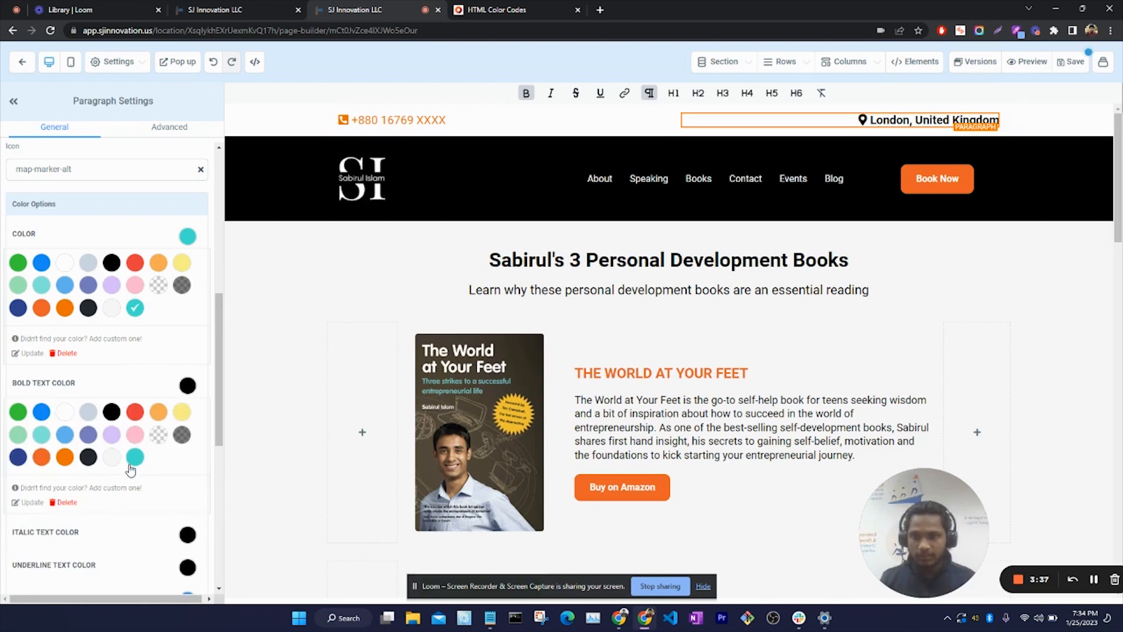
click(135, 456)
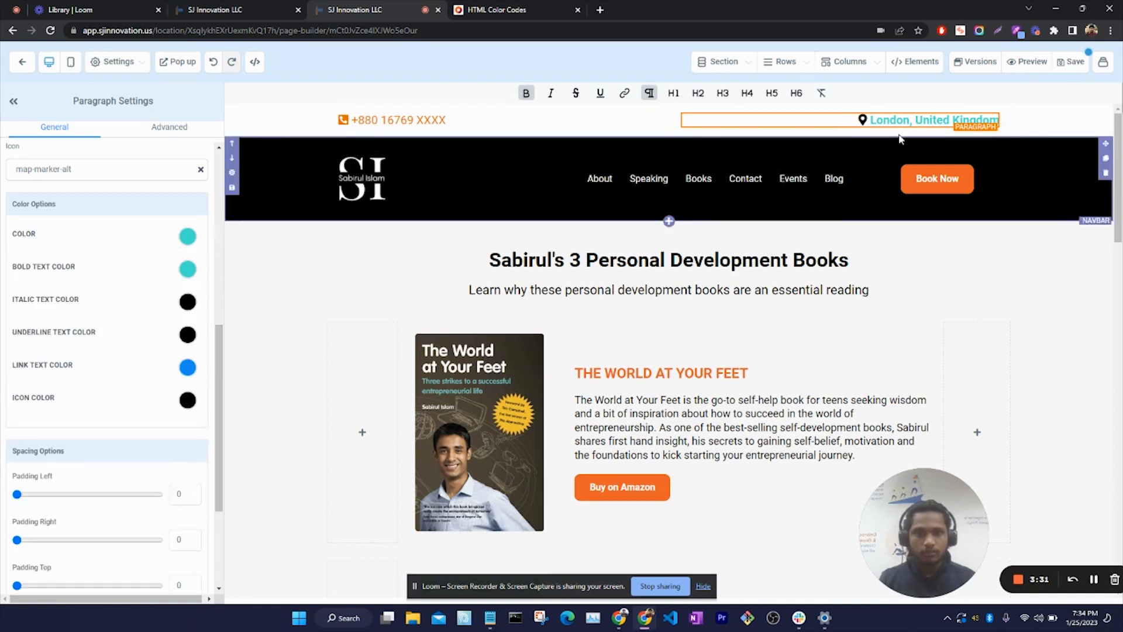
click(187, 400)
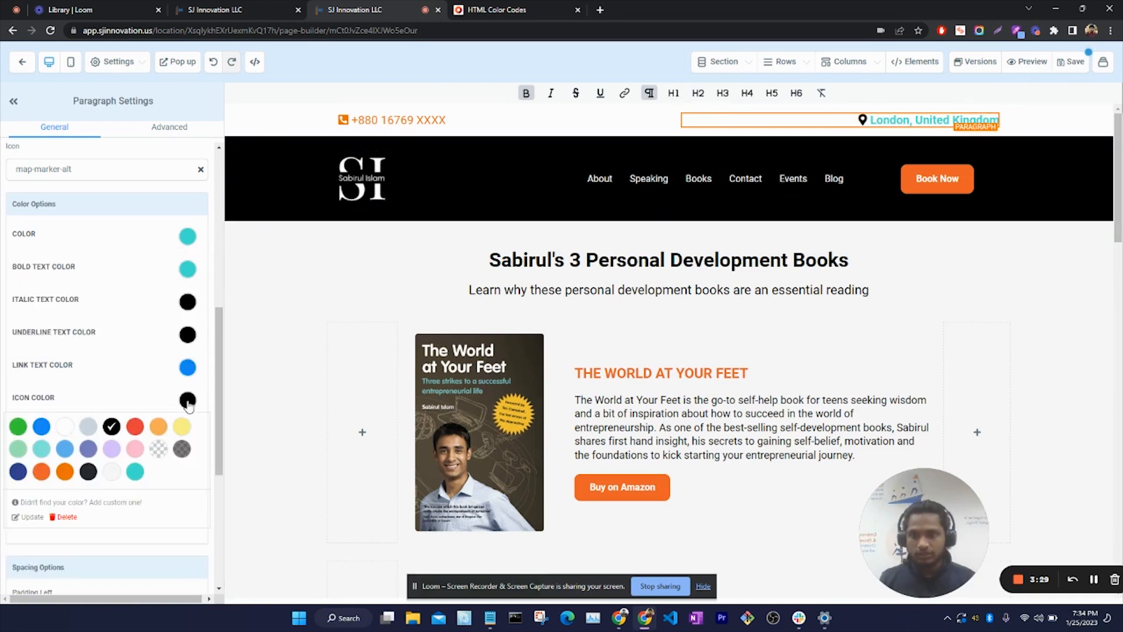
click(135, 470)
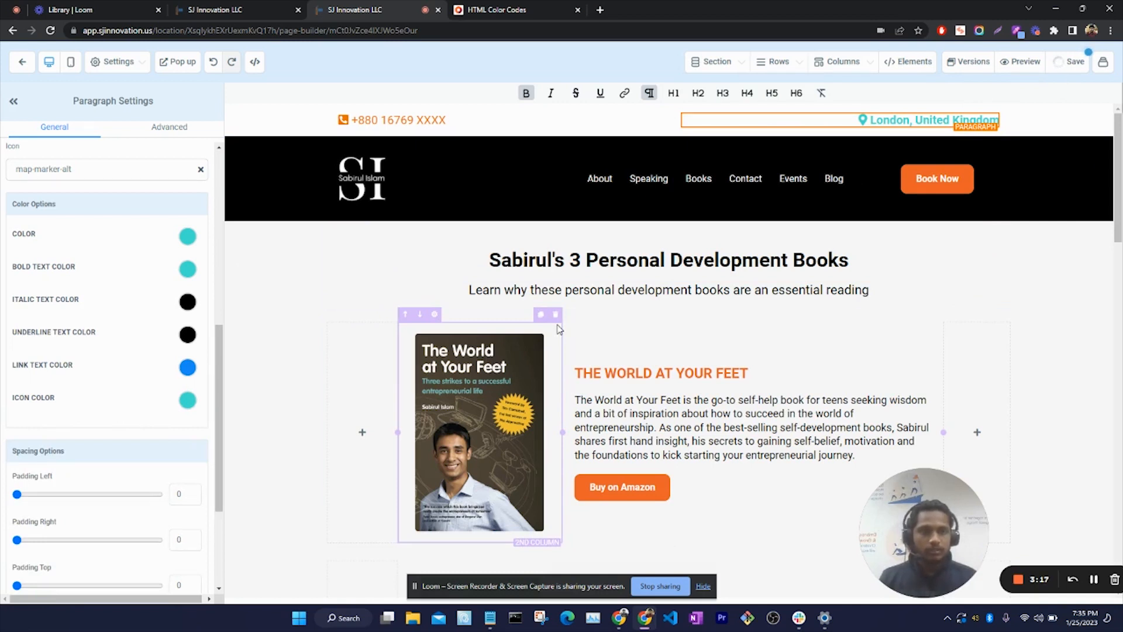
Step: Preview the Books page in a new tab with the orange phone and turquoise location
click(478, 429)
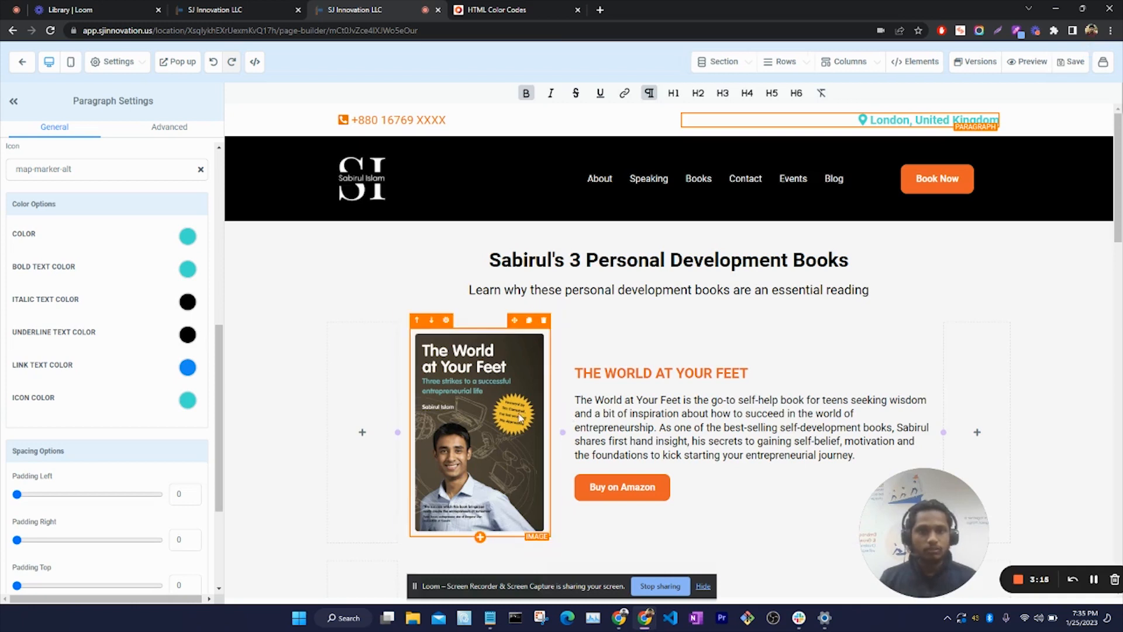
click(1030, 62)
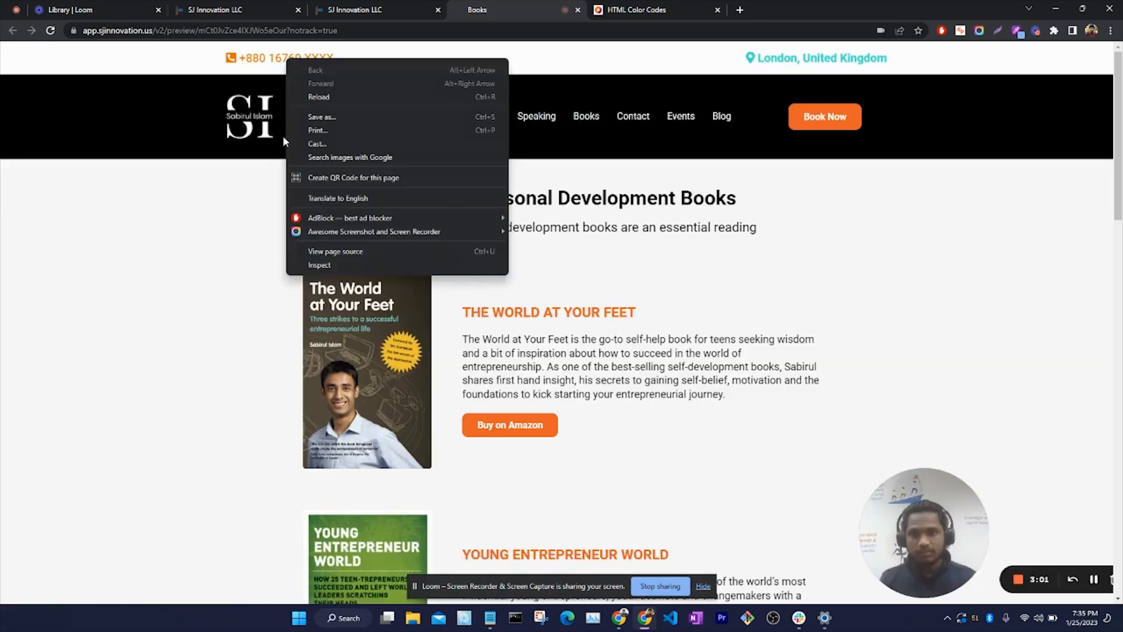
Step: Inspect the header phone paragraph element in DevTools to reveal its ID and styles
click(319, 266)
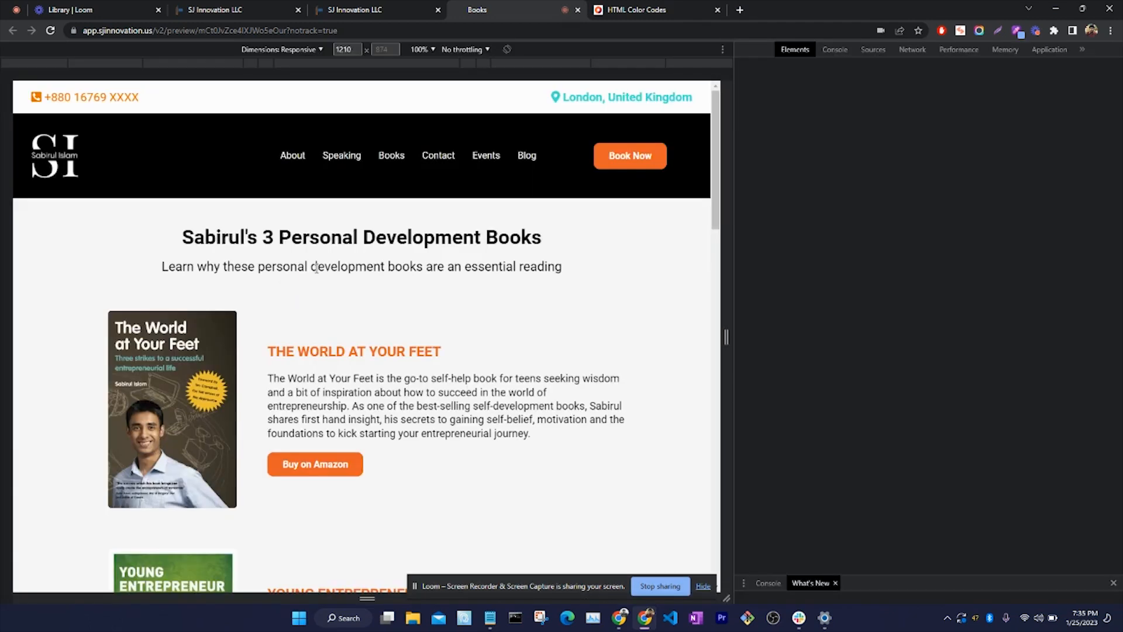
click(742, 50)
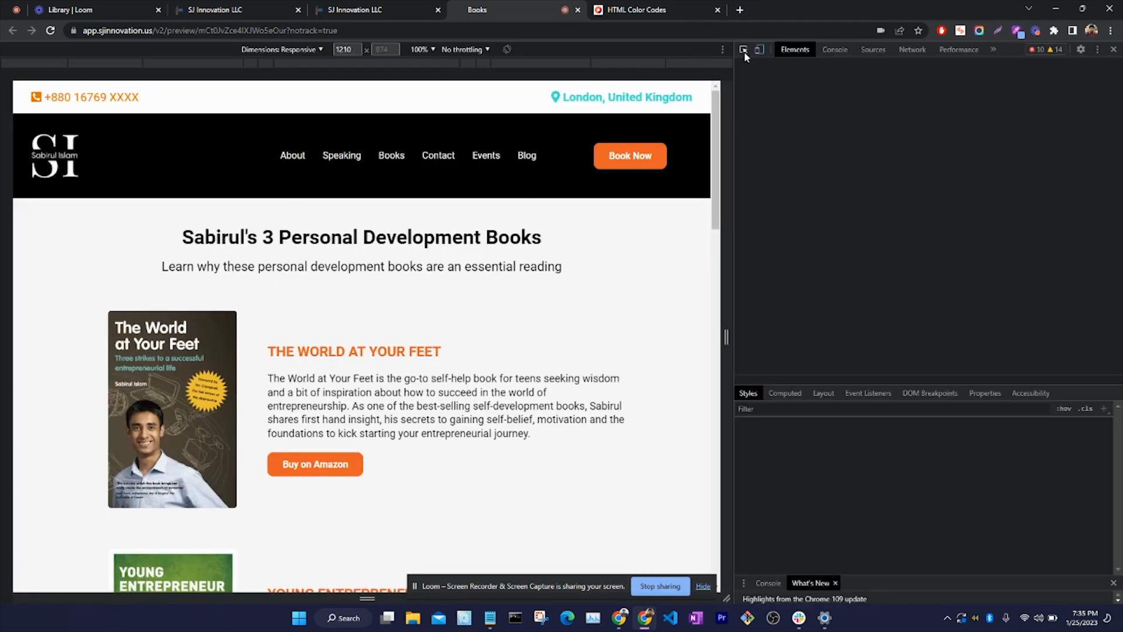
click(743, 50)
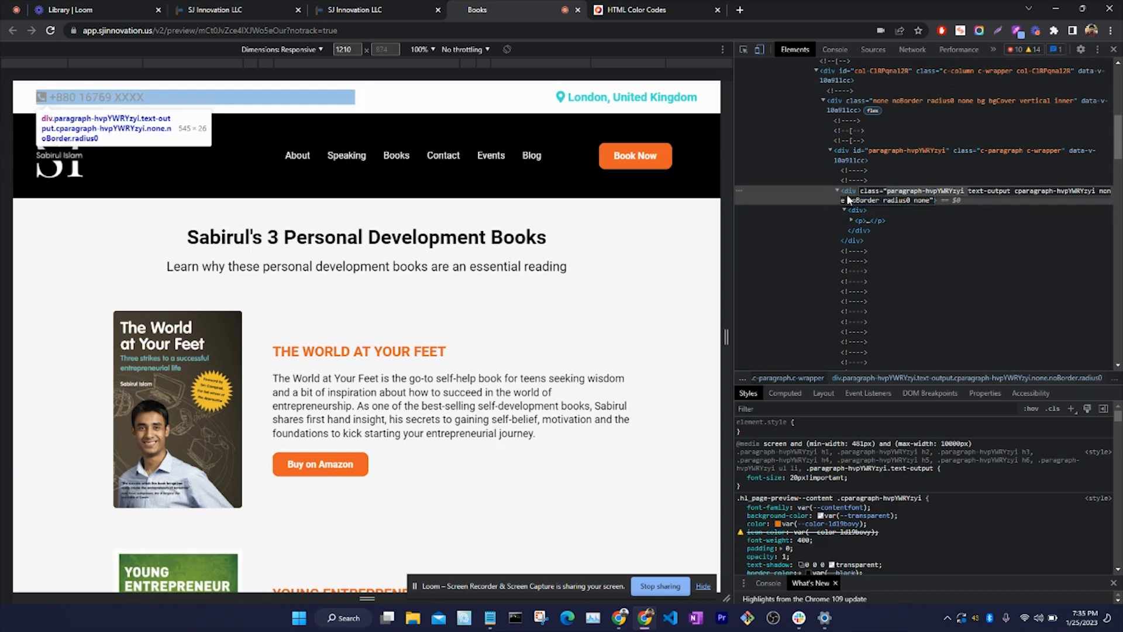
click(845, 210)
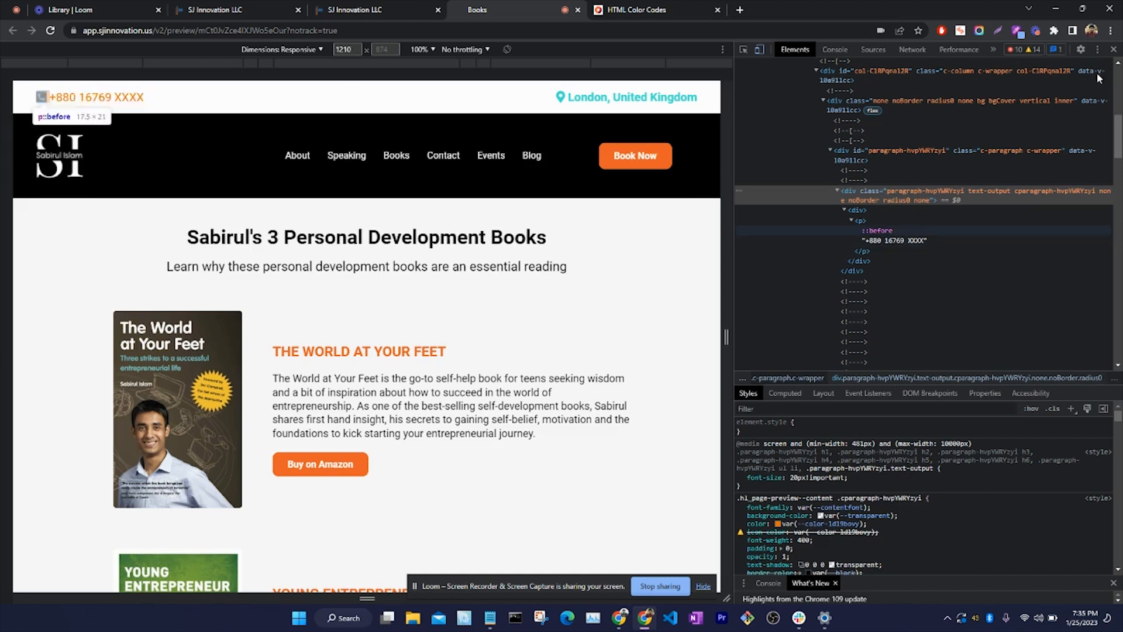
mouse_move(910, 196)
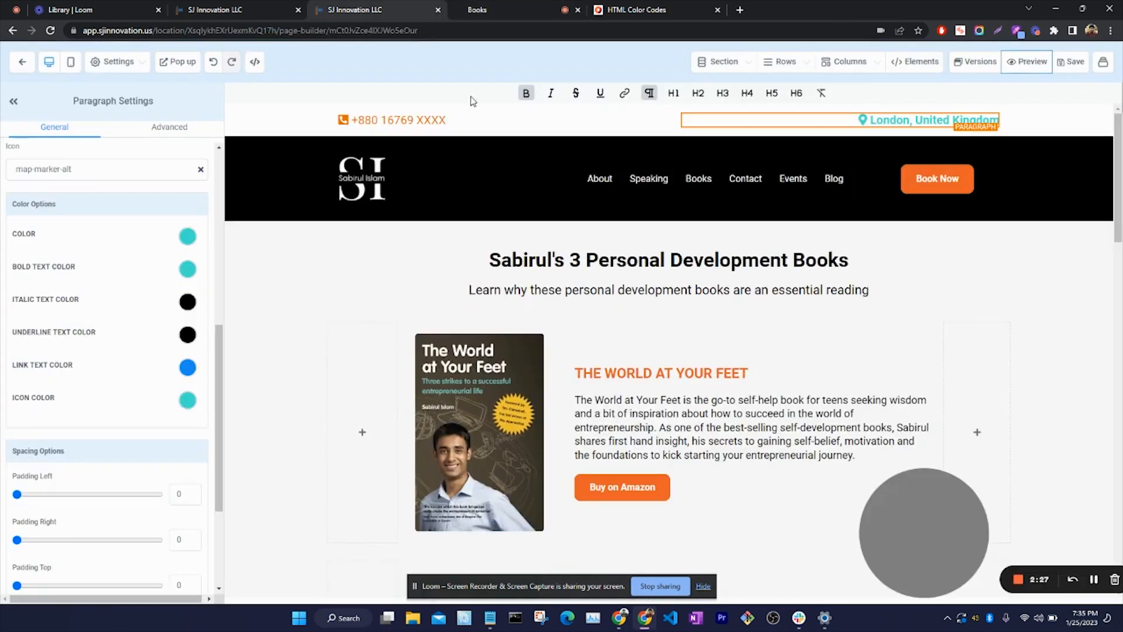
Step: Back in the builder, select the +880 phone paragraph to reopen its settings
click(393, 119)
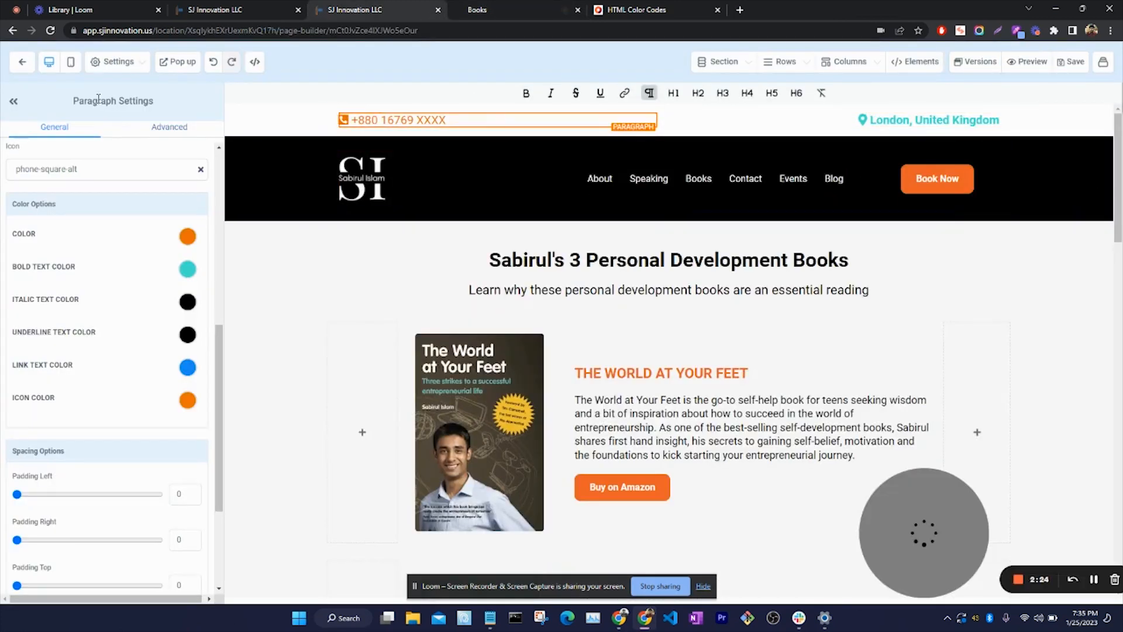
Step: In Custom CSS, start a '#paragraph-hvpYWRYzyi p{ color:' rule for the phone paragraph
click(118, 62)
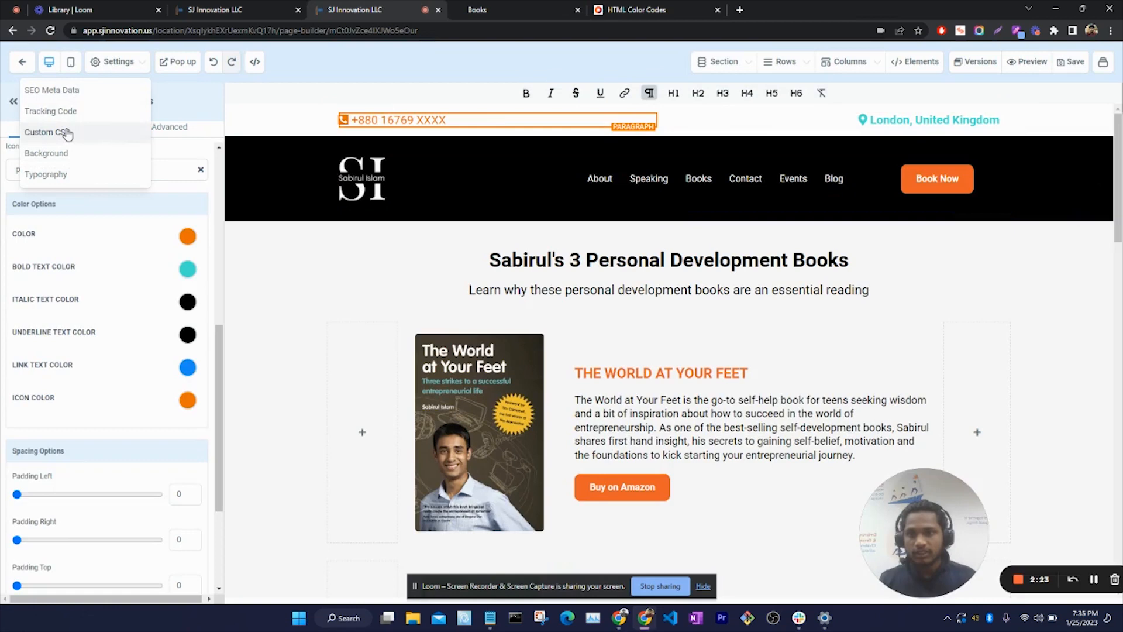
click(46, 132)
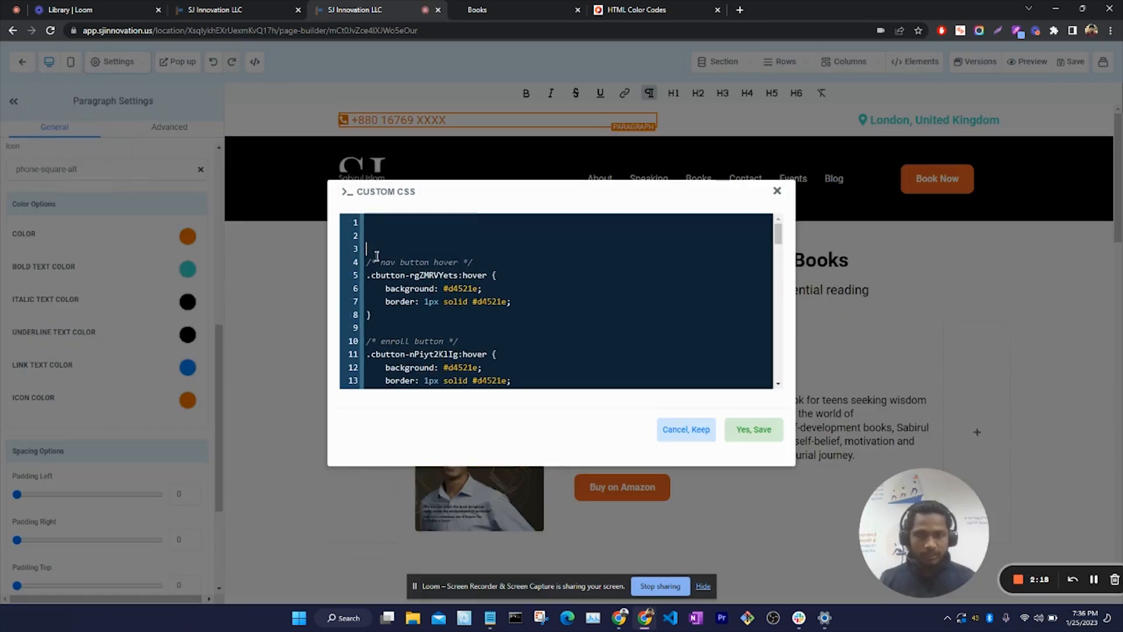
text(paragraph-hvpYWRYzyi)
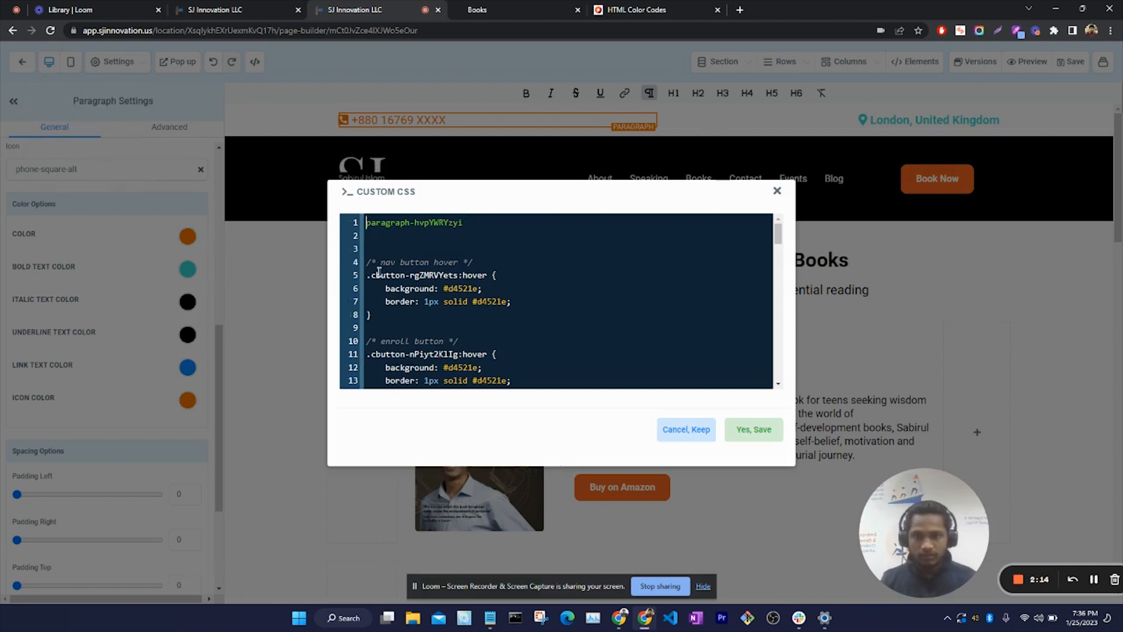
click(498, 222)
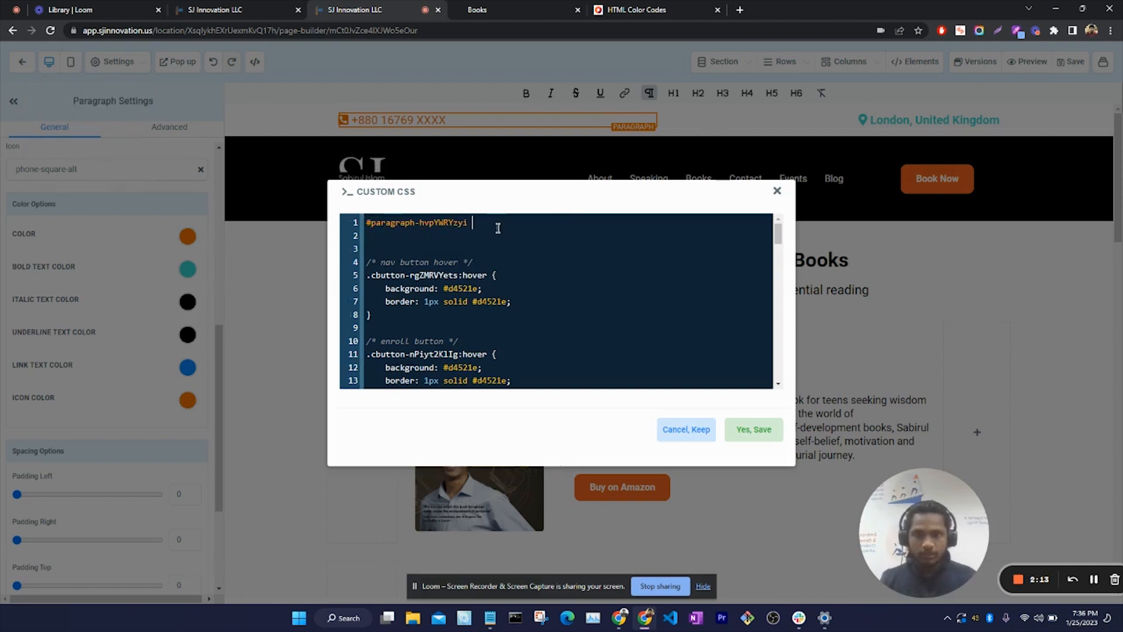
text(p{)
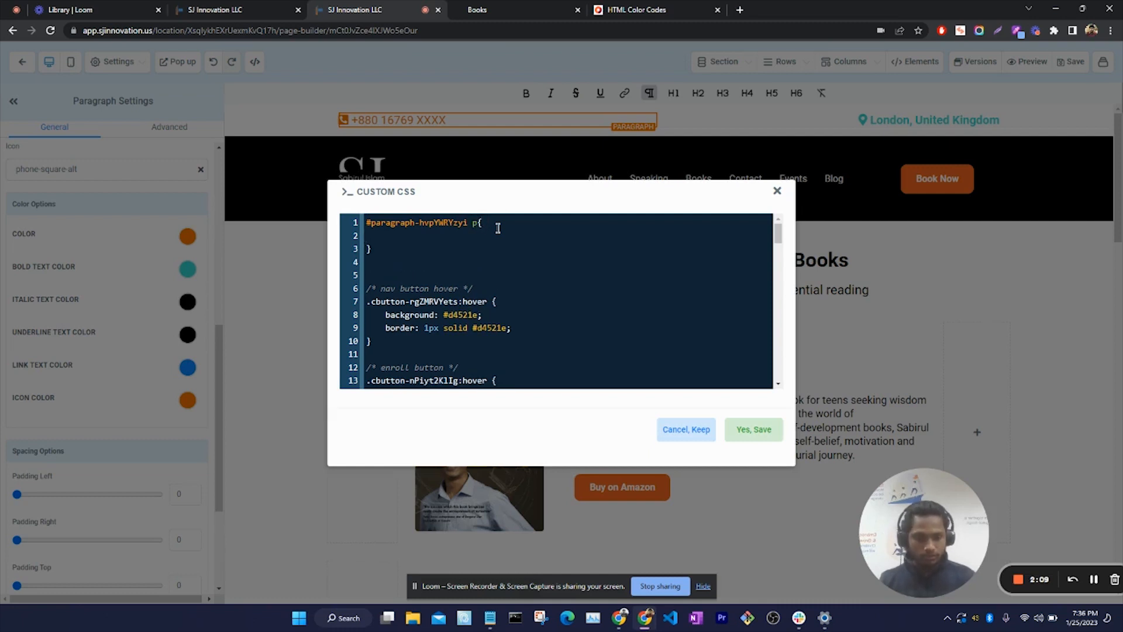
text(color:)
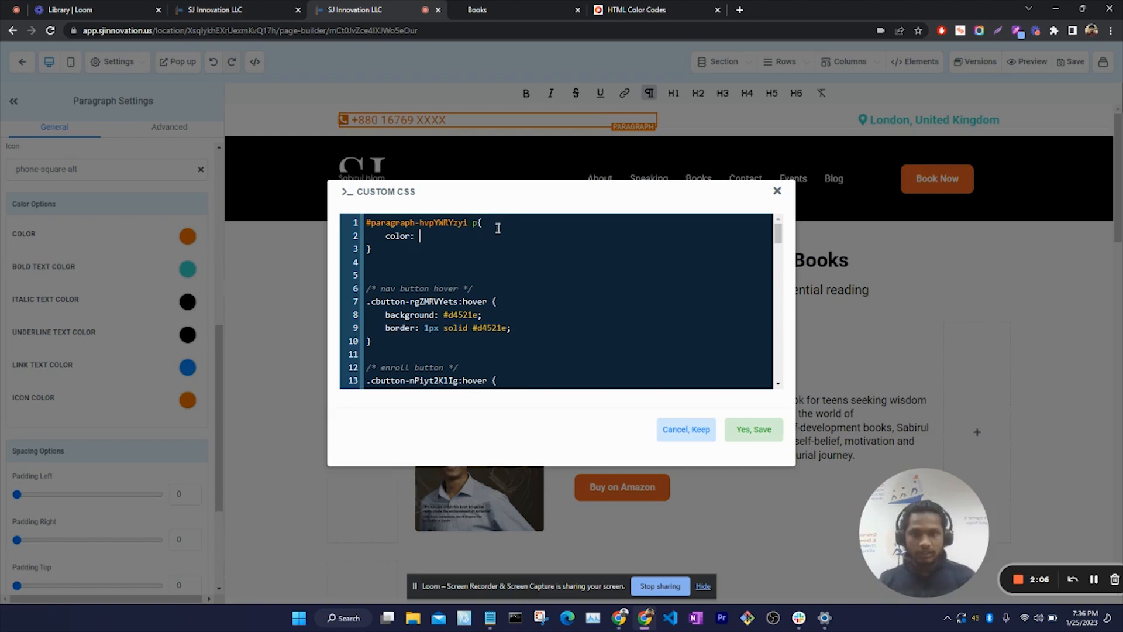
Step: Copy the yellow #DFFF00 code from the HTML Color Codes tab
click(638, 11)
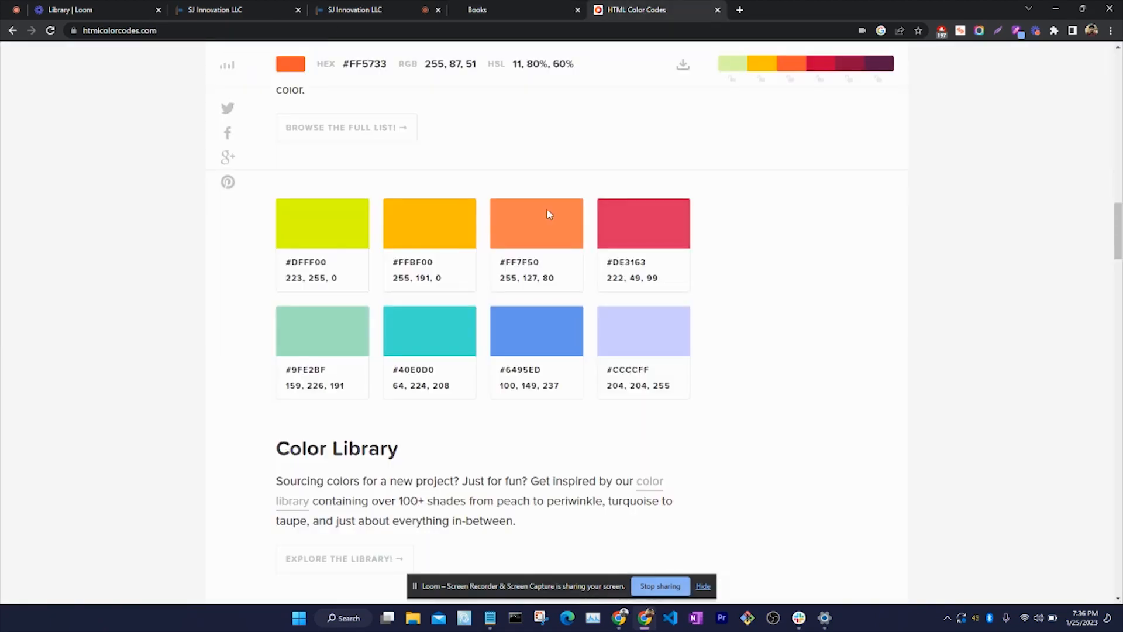
right_click(305, 260)
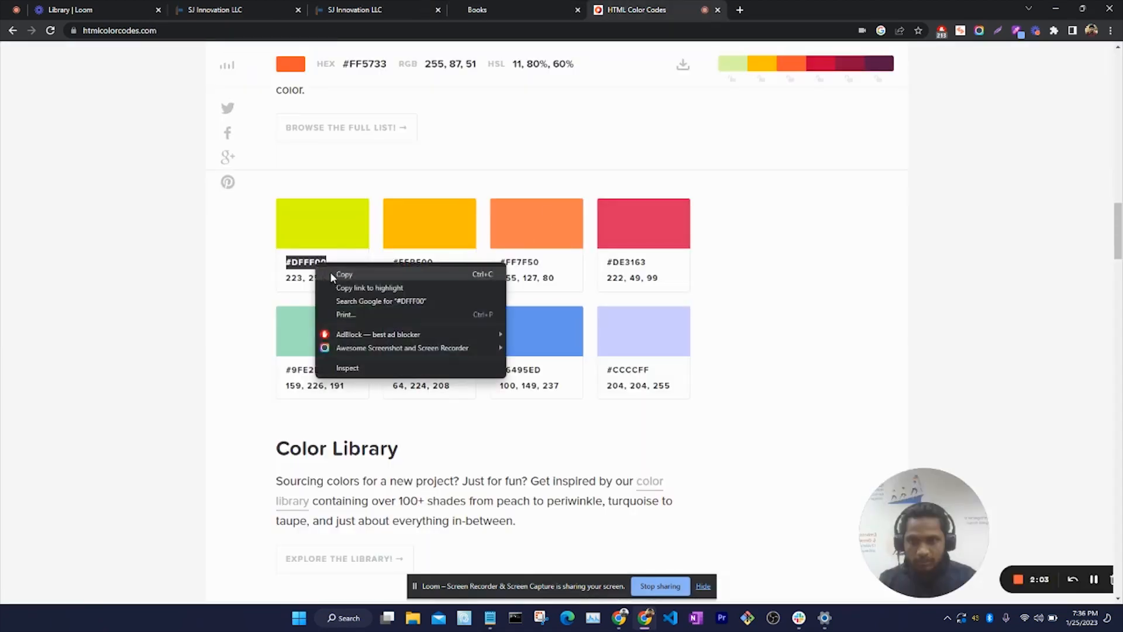
click(372, 9)
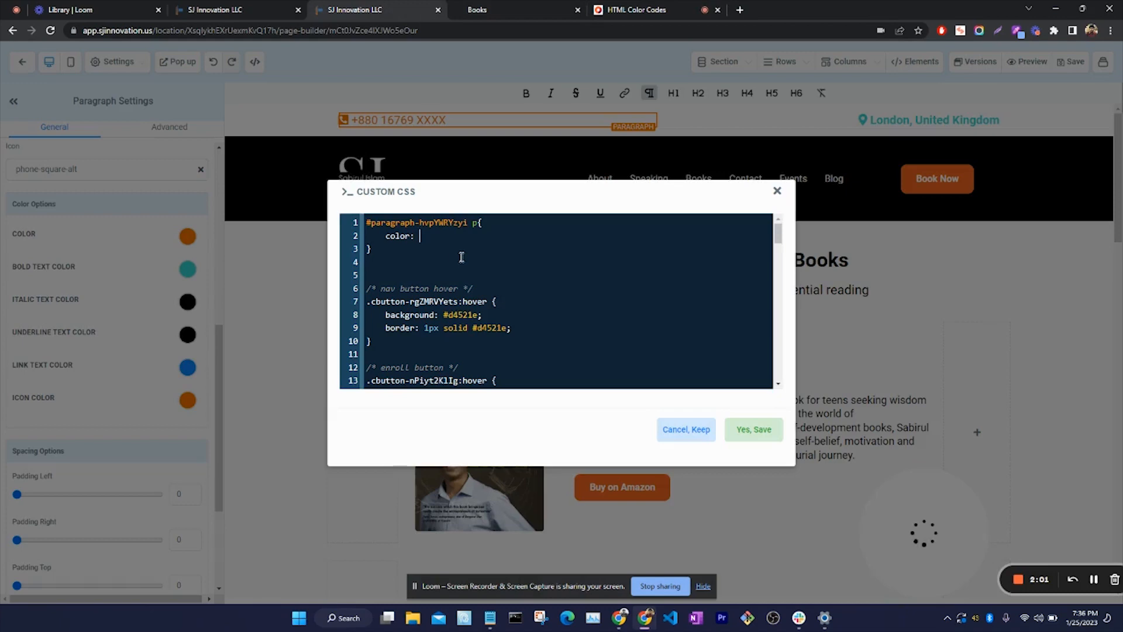
Step: Complete the rule with color #DFFF00 and save, turning the phone number text yellow
text(#DFFF00;)
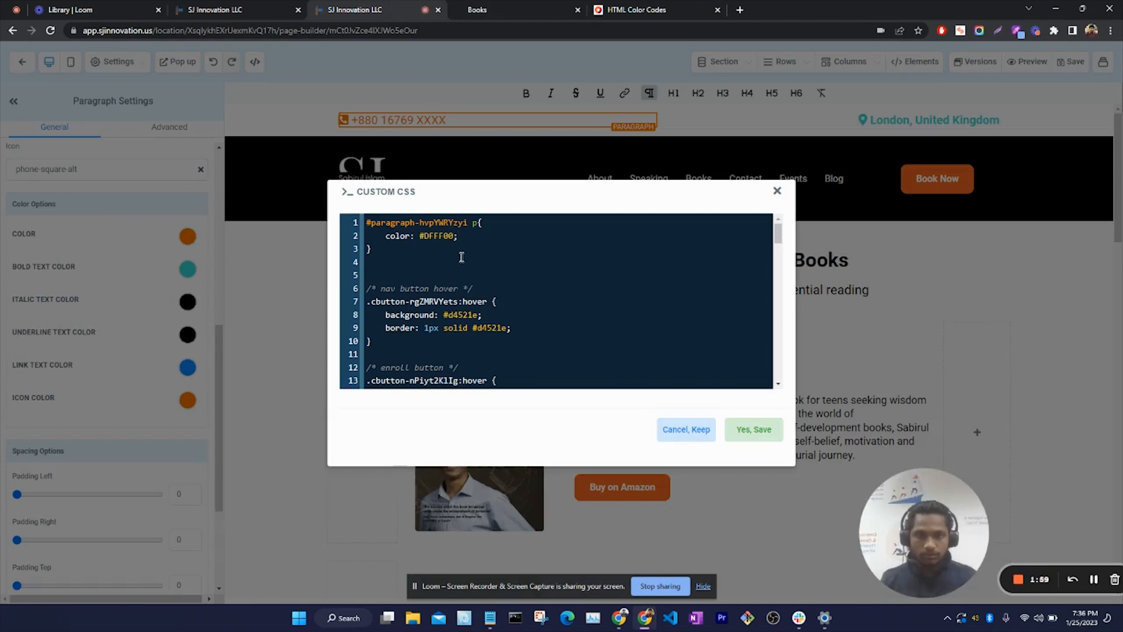
click(753, 429)
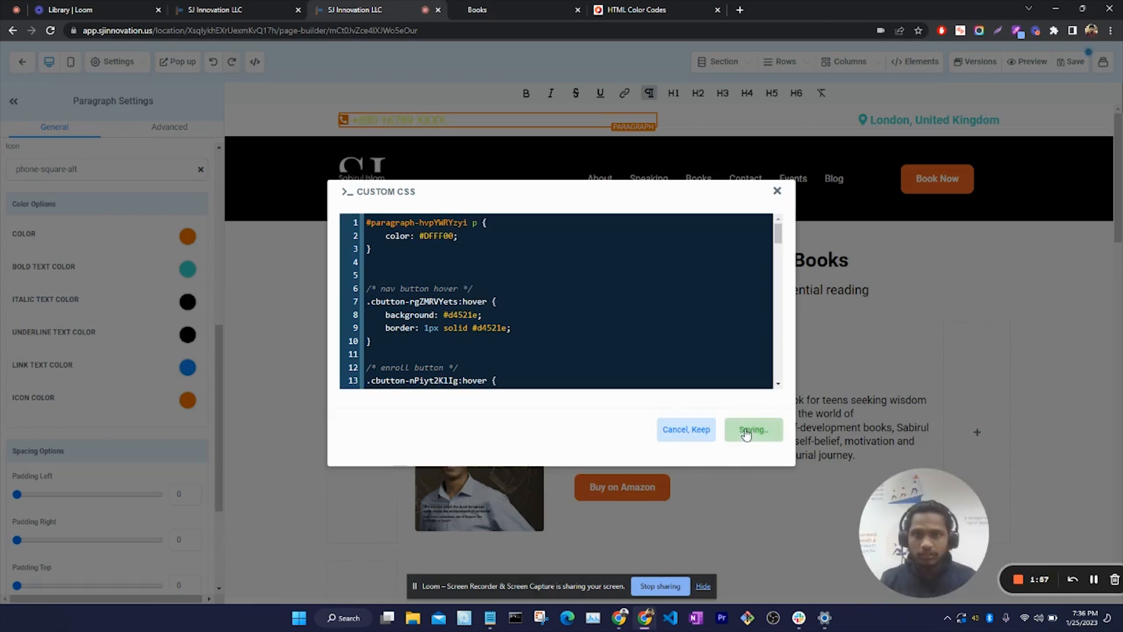
click(752, 430)
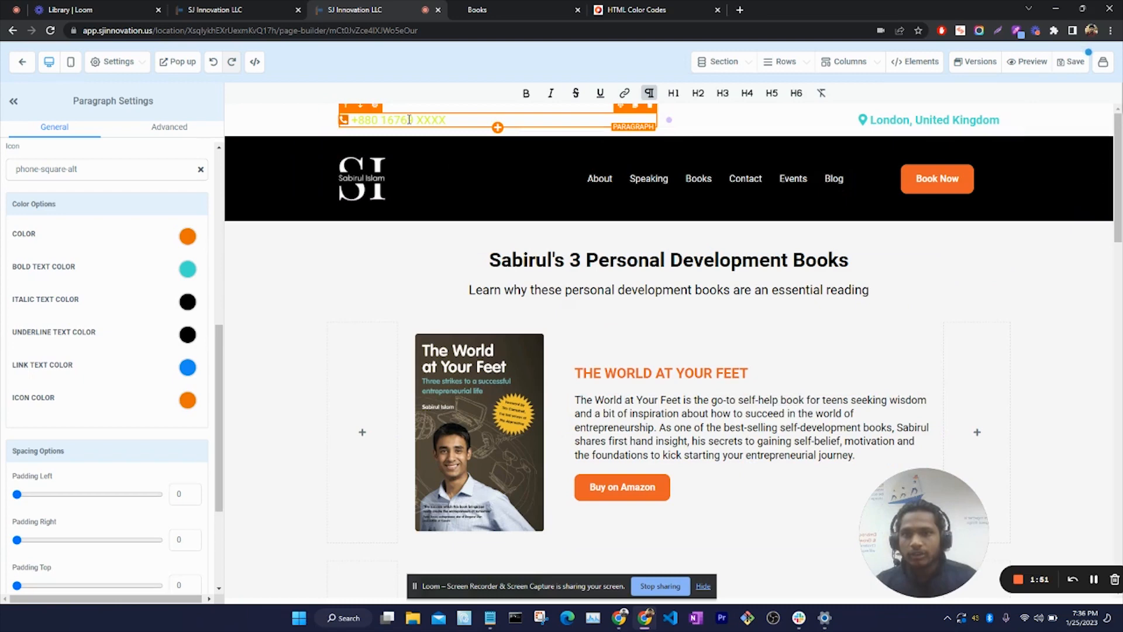
Step: Add a '#paragraph-hvpYWRYzyi p:before { color: #DFFF00; }' rule below the first in Custom CSS
click(118, 62)
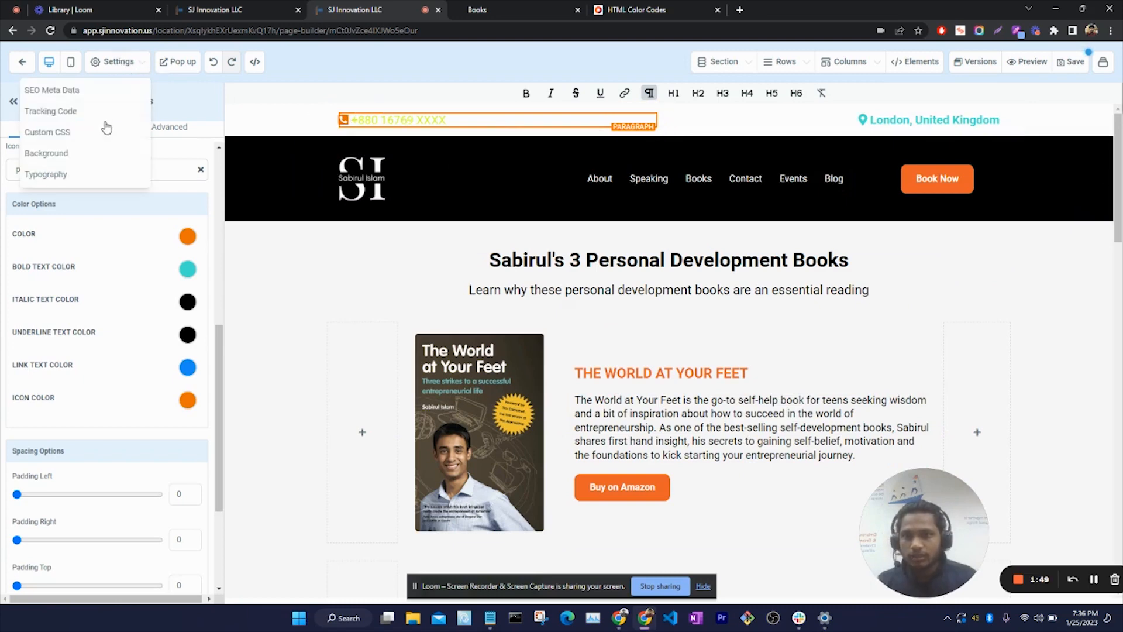
click(47, 132)
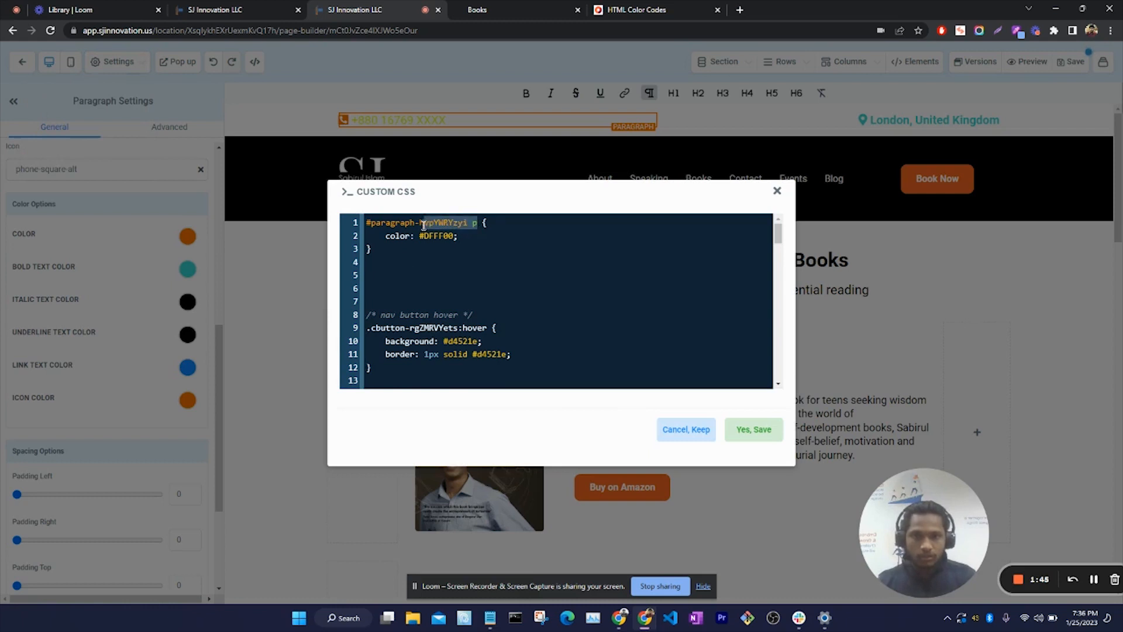
click(371, 275)
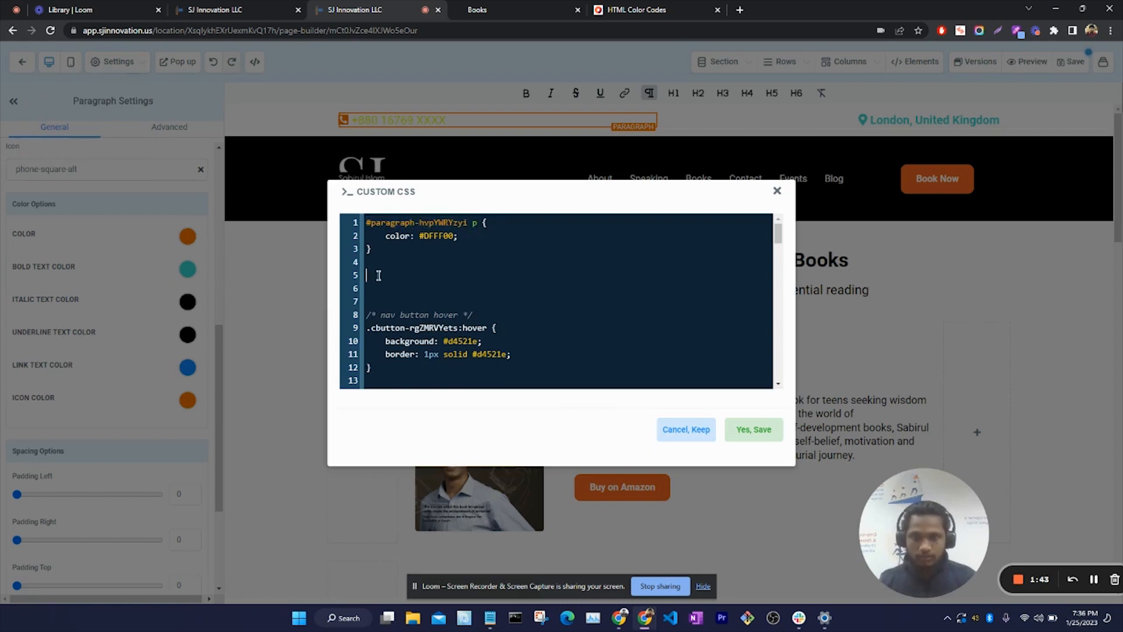
text(#paragraph-hvpYWRYzyi p:be)
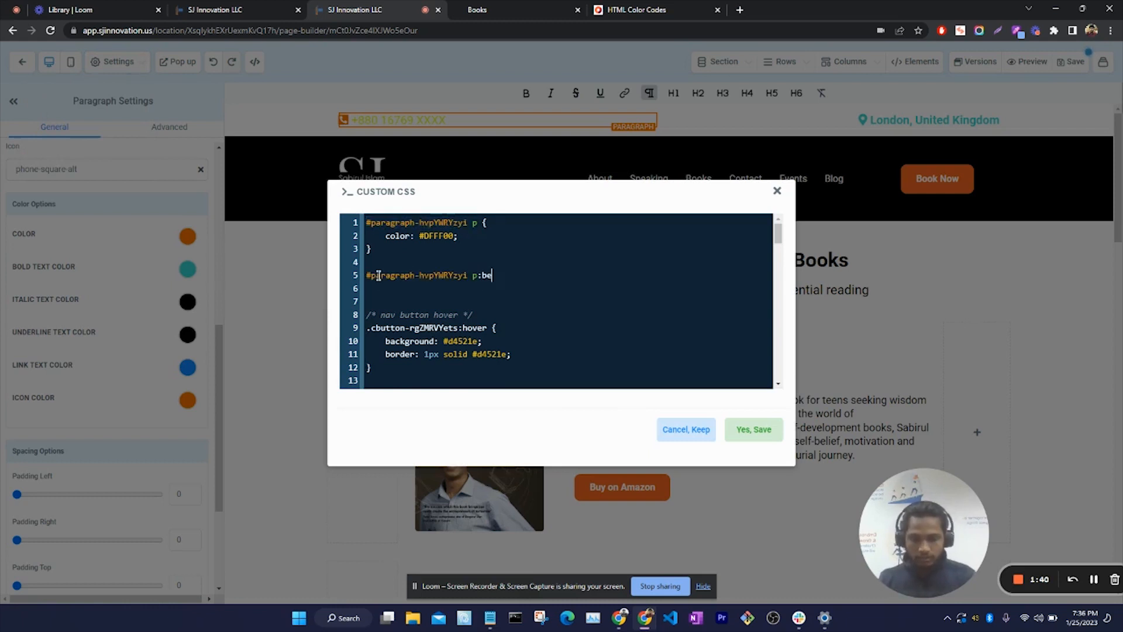
text(fore {})
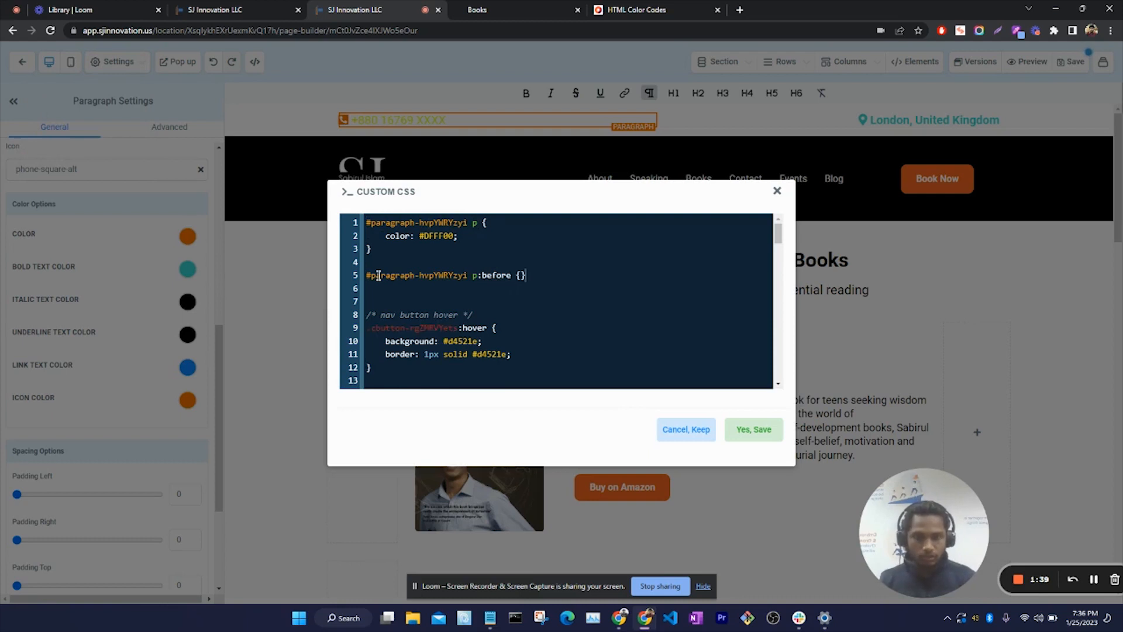
key(enter)
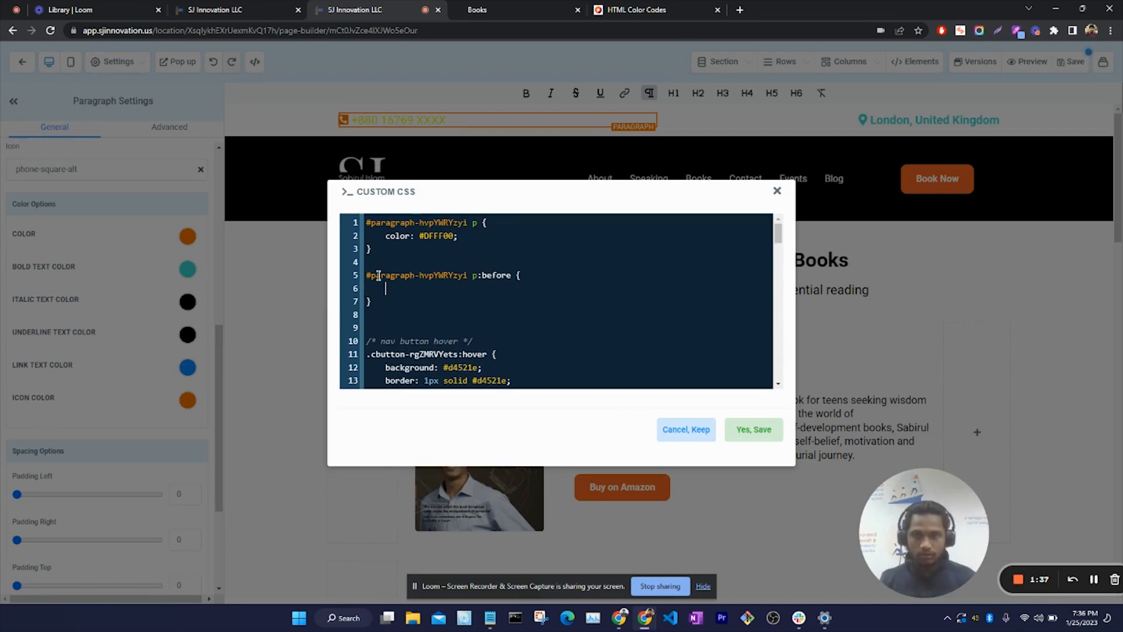
text(color:)
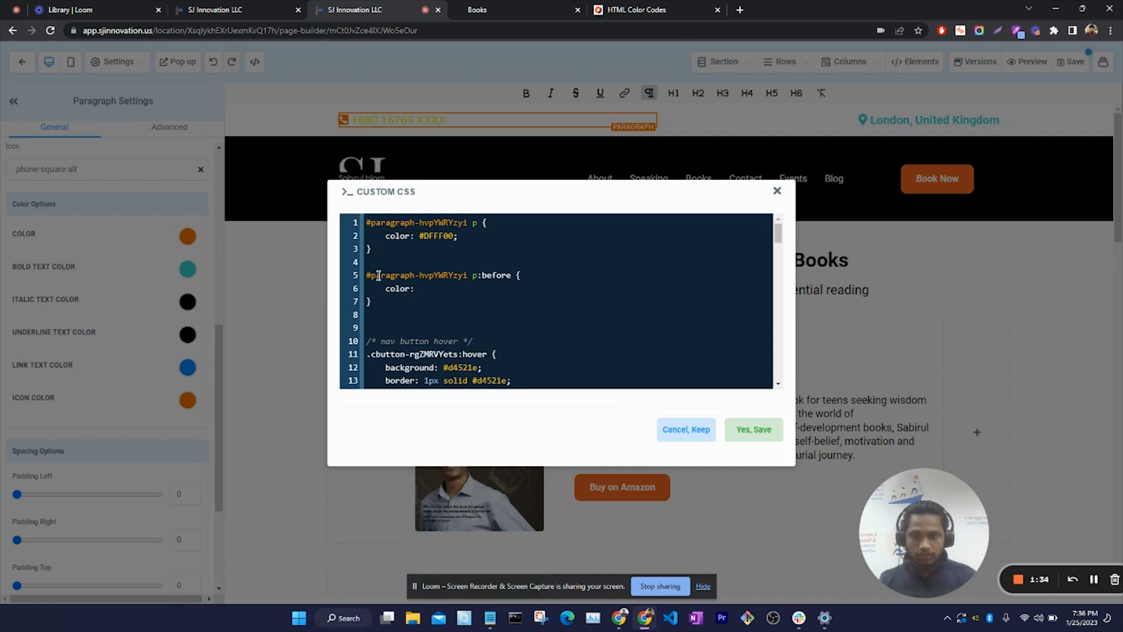
double_click(432, 235)
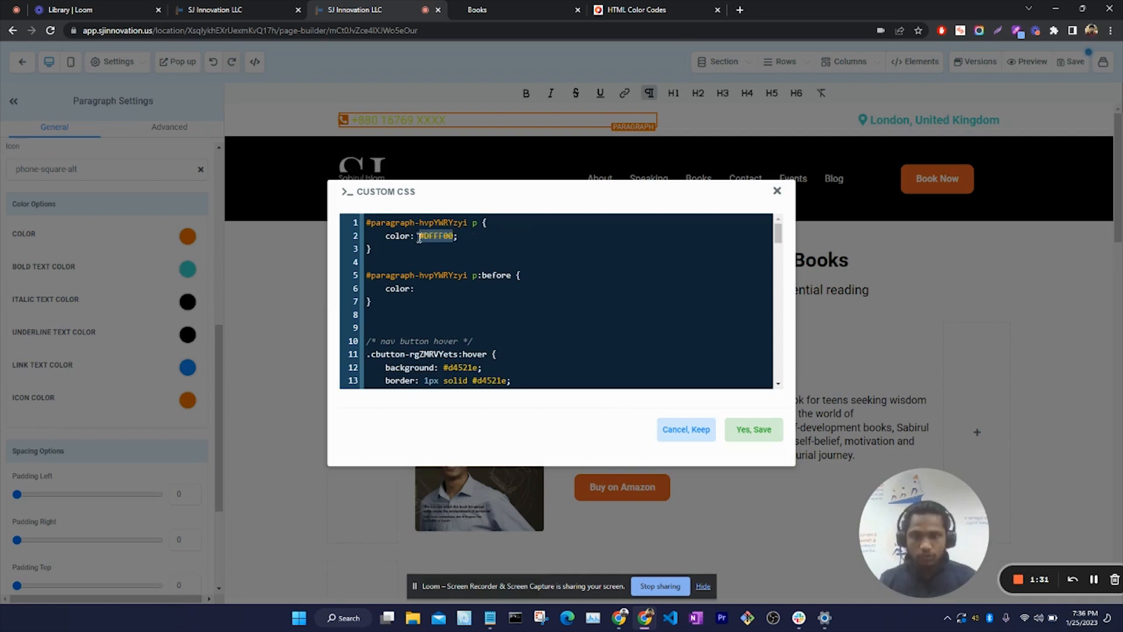
text(#DFFF00;)
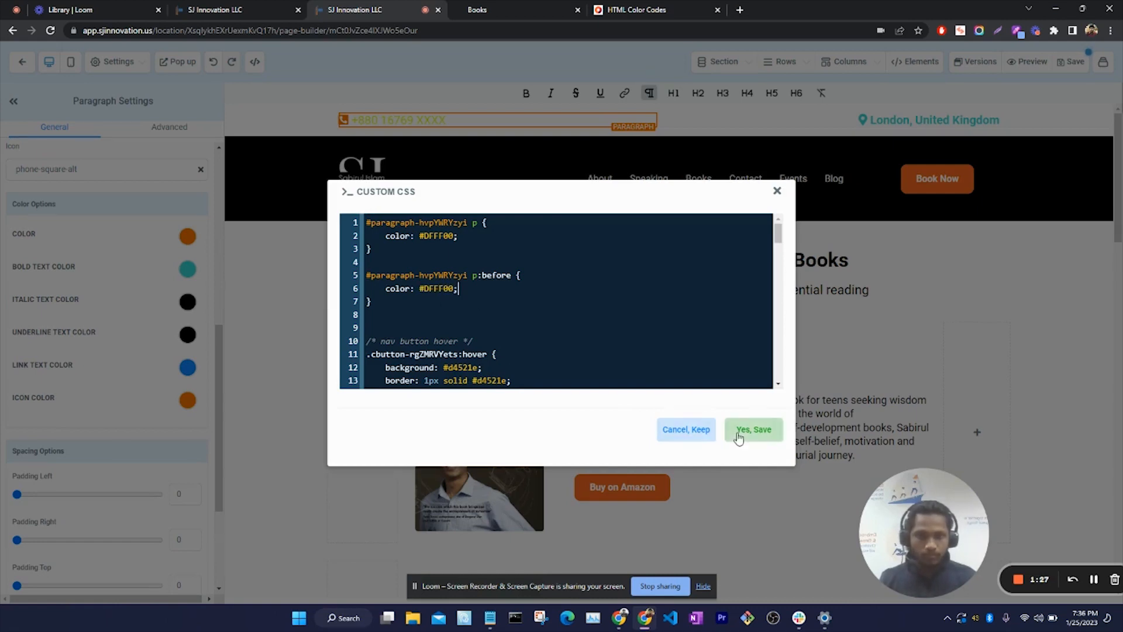
Step: Confirm 'Yes, Save' so the p:before rule applies and the header phone icon turns yellow
click(752, 429)
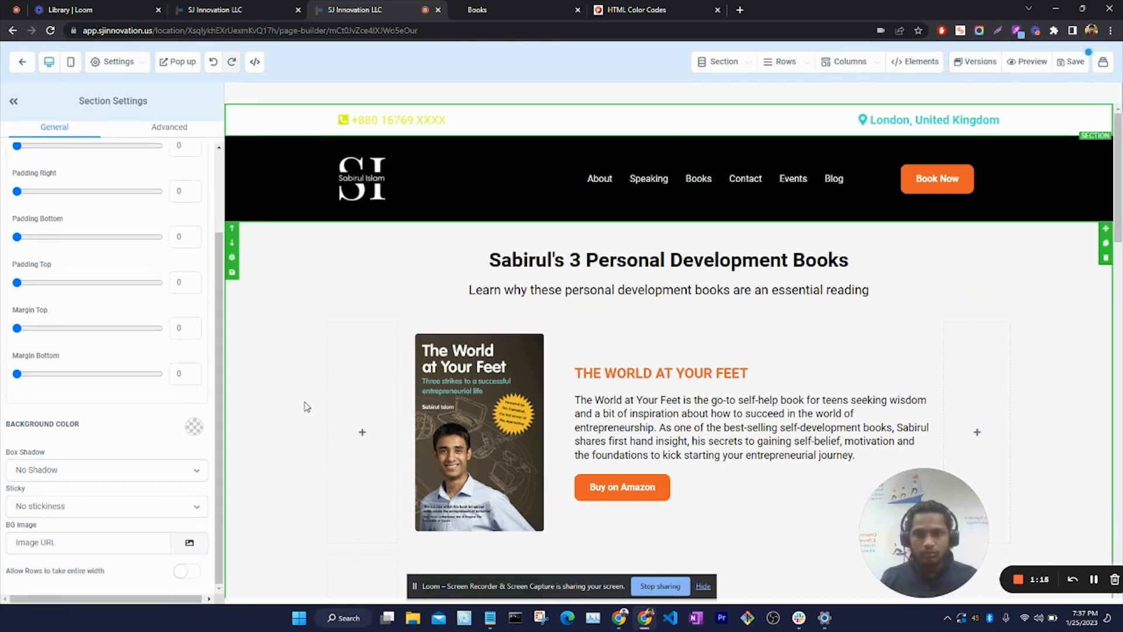
click(668, 289)
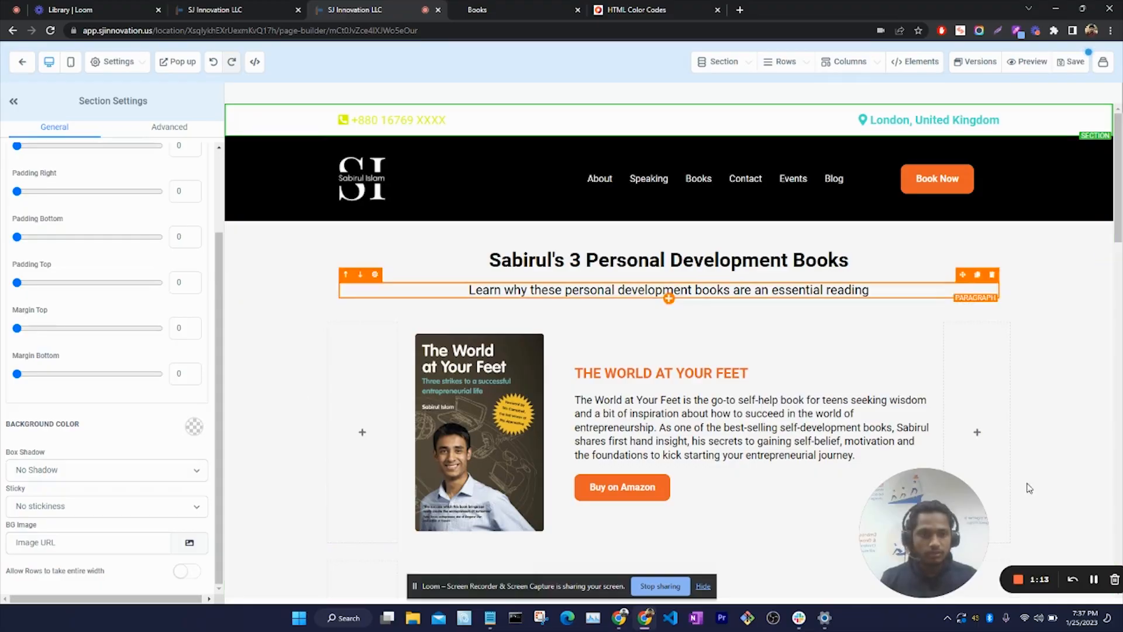